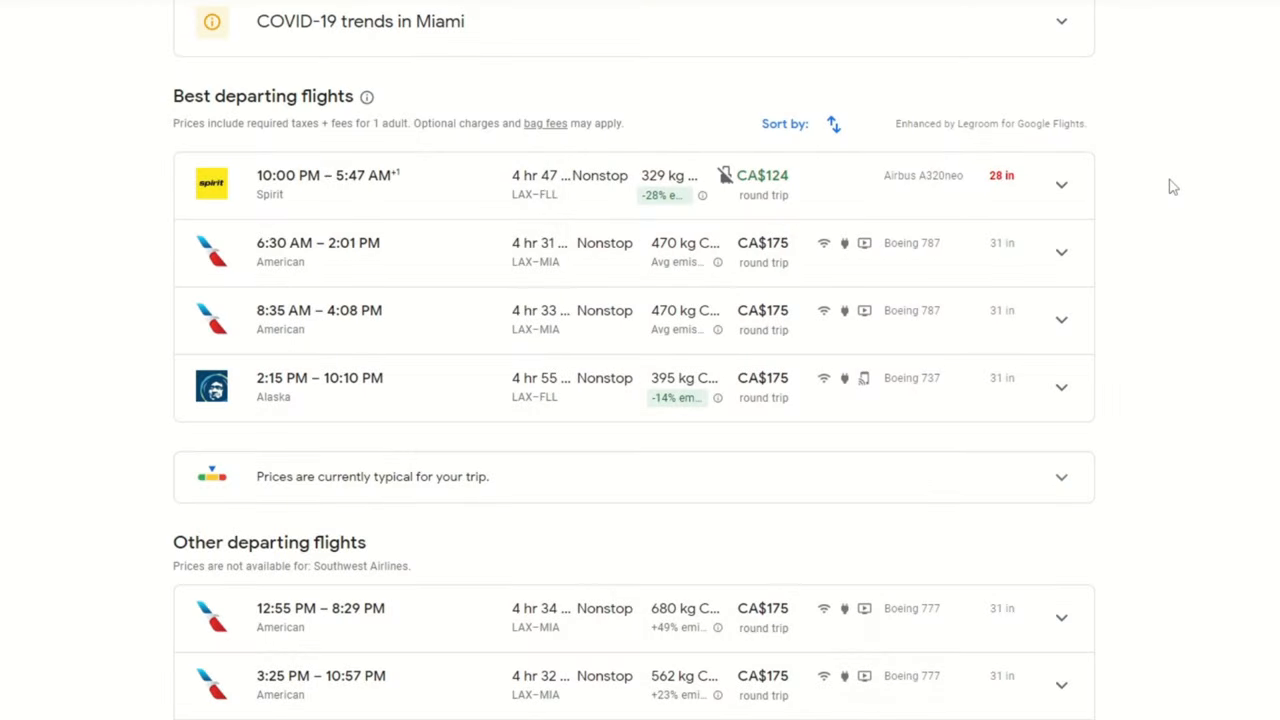
- Search Google for 'google flights' and land on the Google Flights home page with Kelowna as origin
scroll(down, 3)
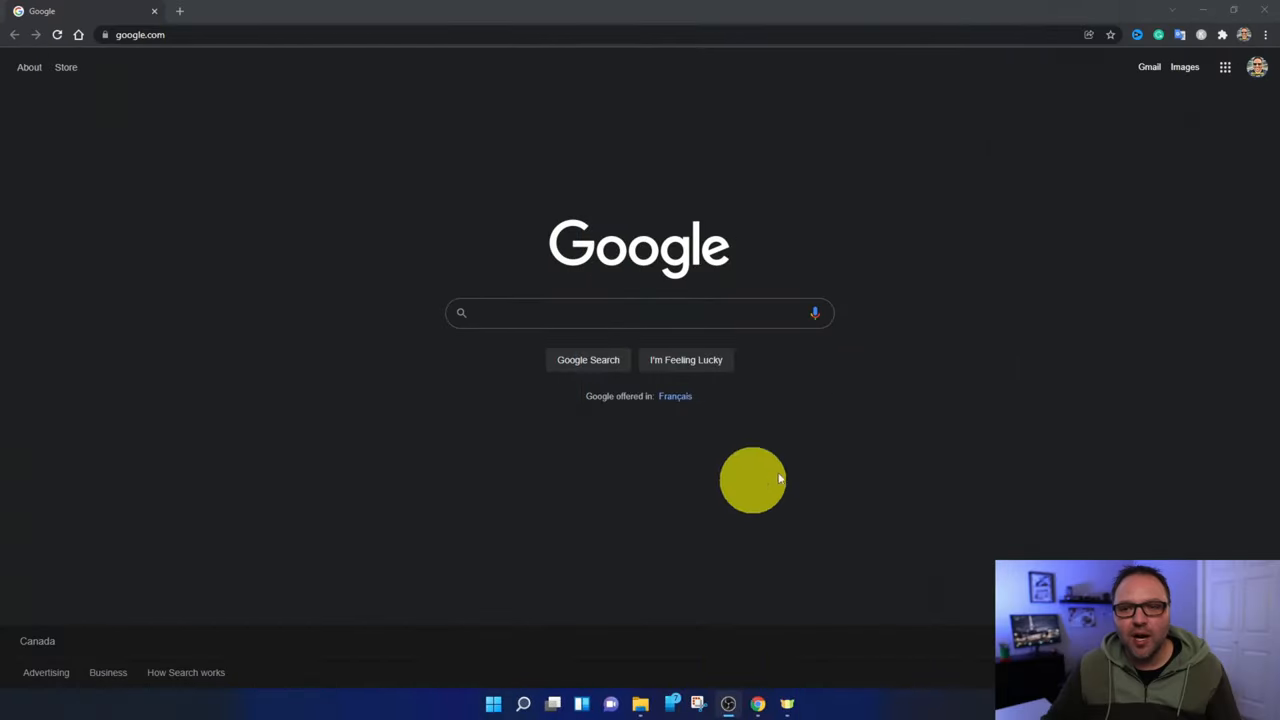
mouse_move(900, 478)
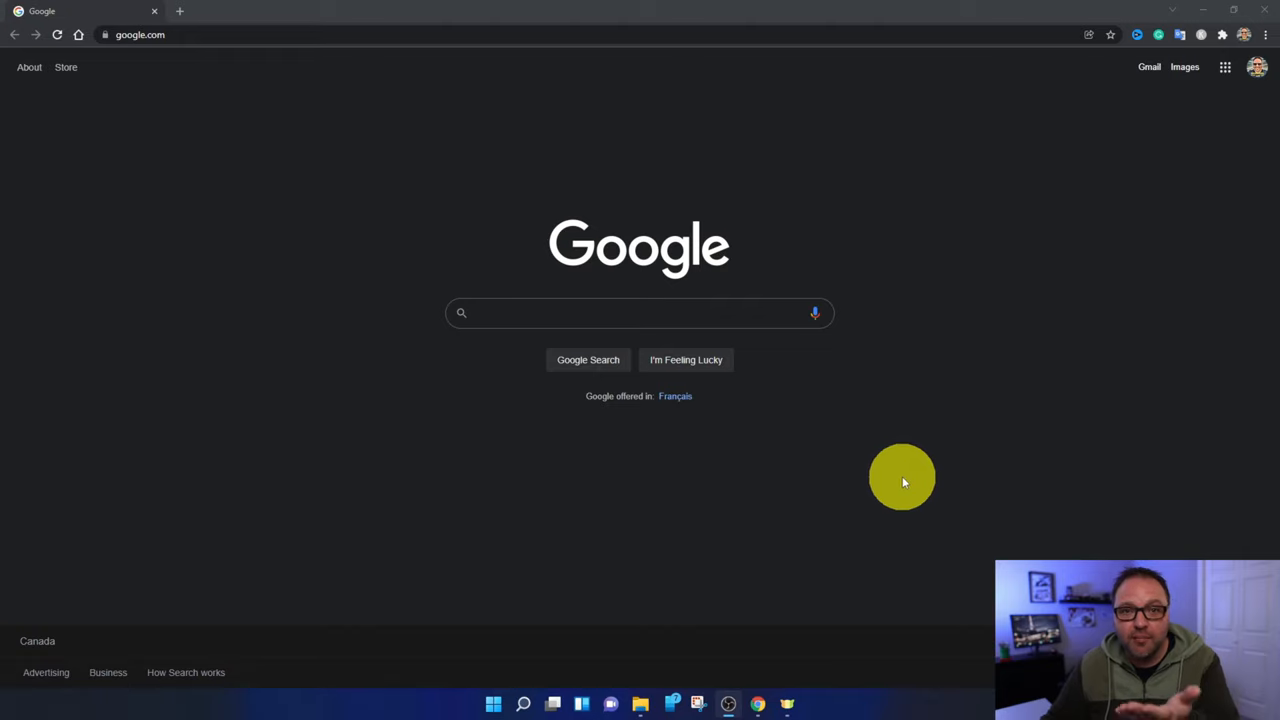
mouse_move(896, 470)
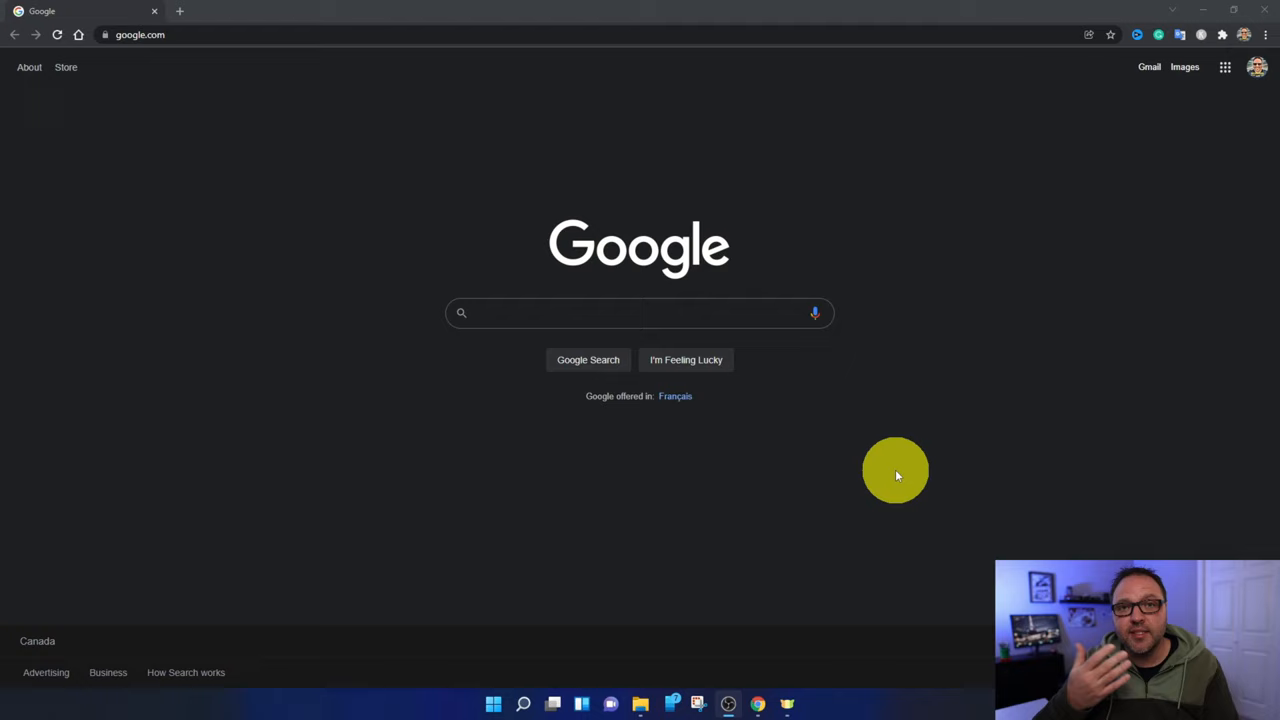
mouse_move(898, 474)
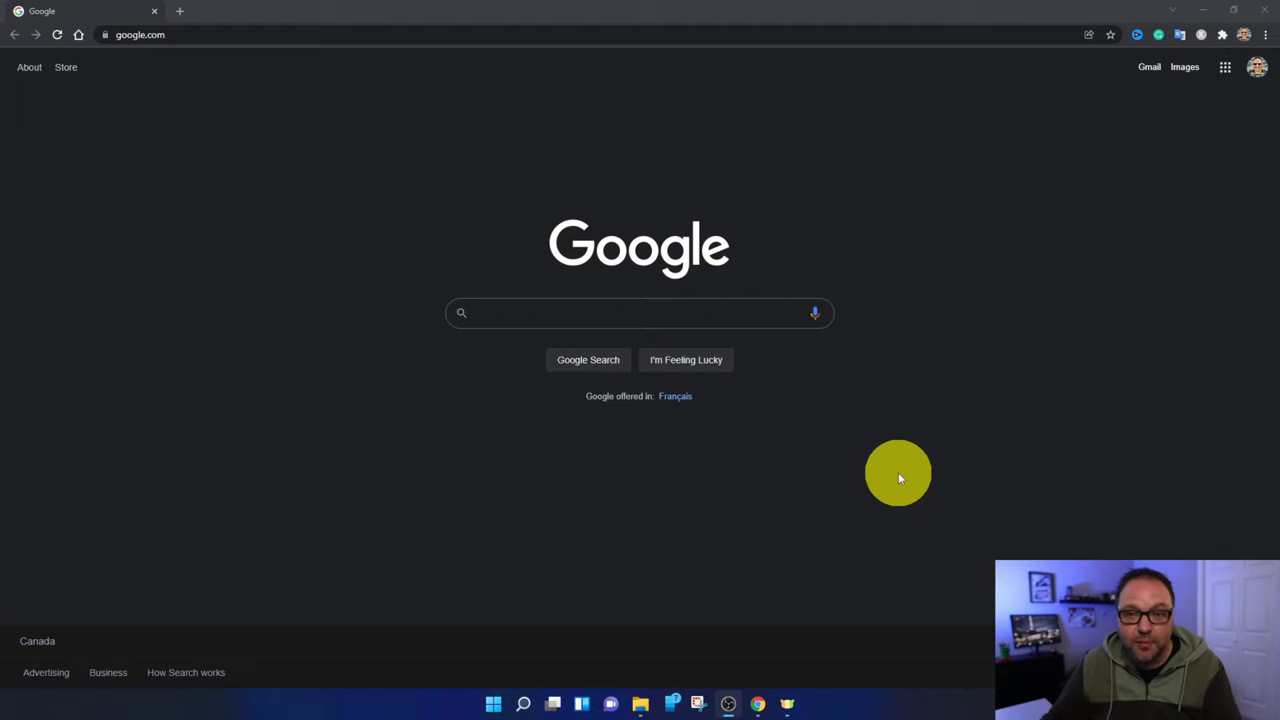
mouse_move(908, 414)
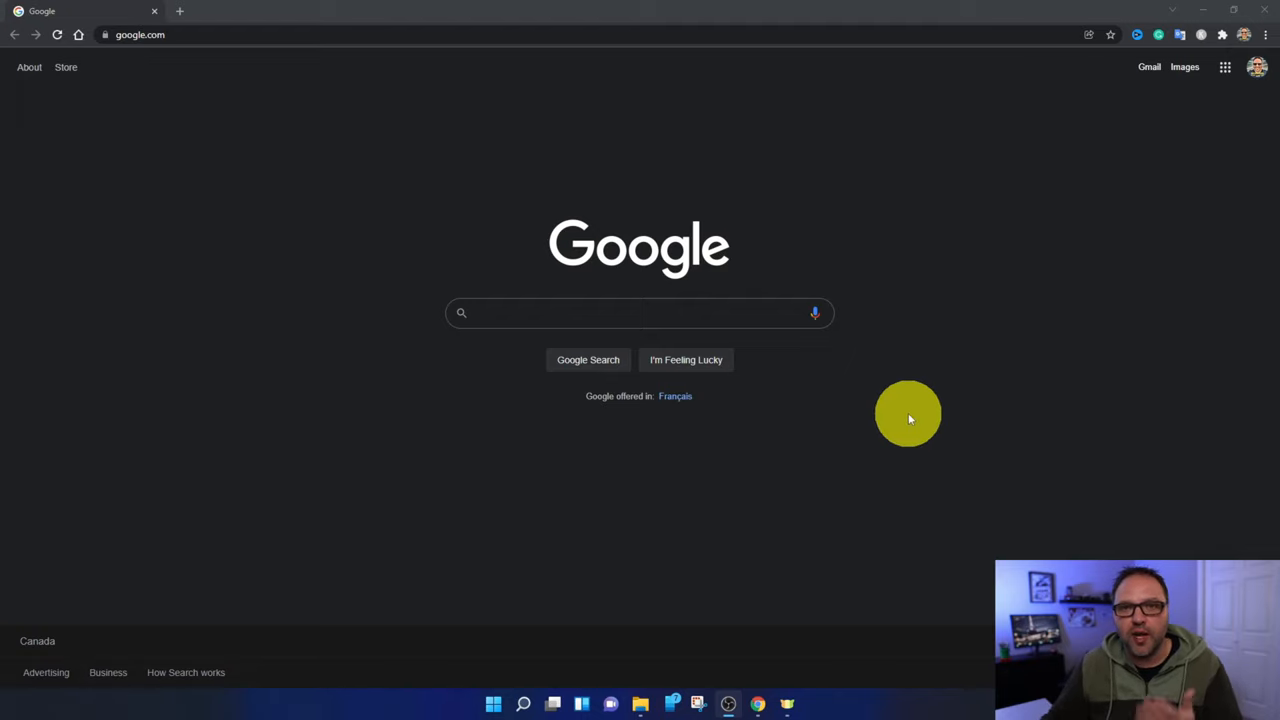
mouse_move(868, 456)
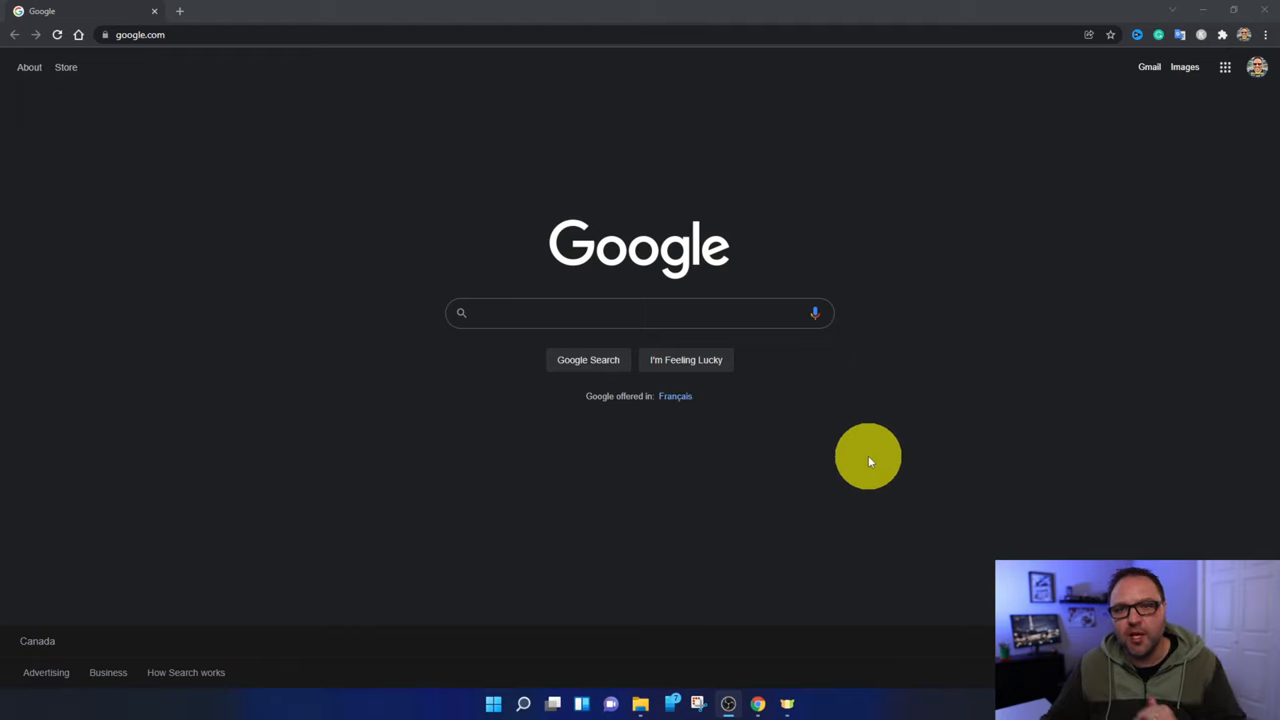
mouse_move(864, 460)
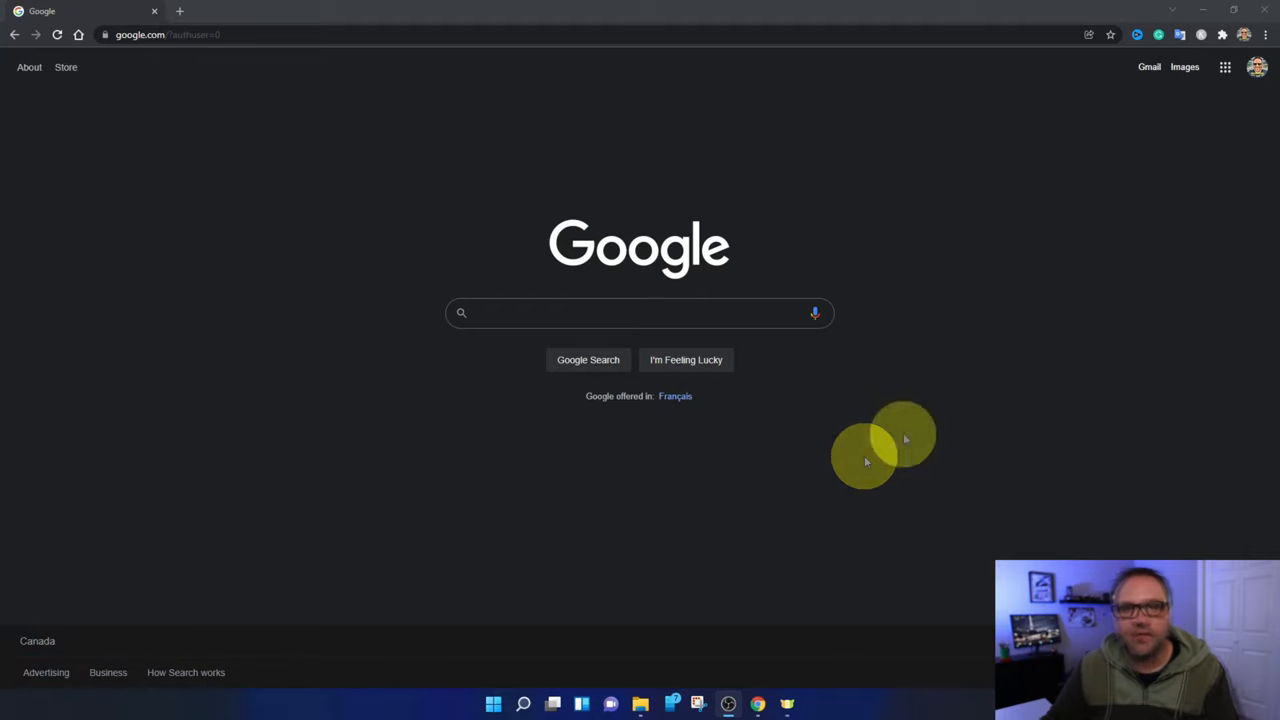
text(gd)
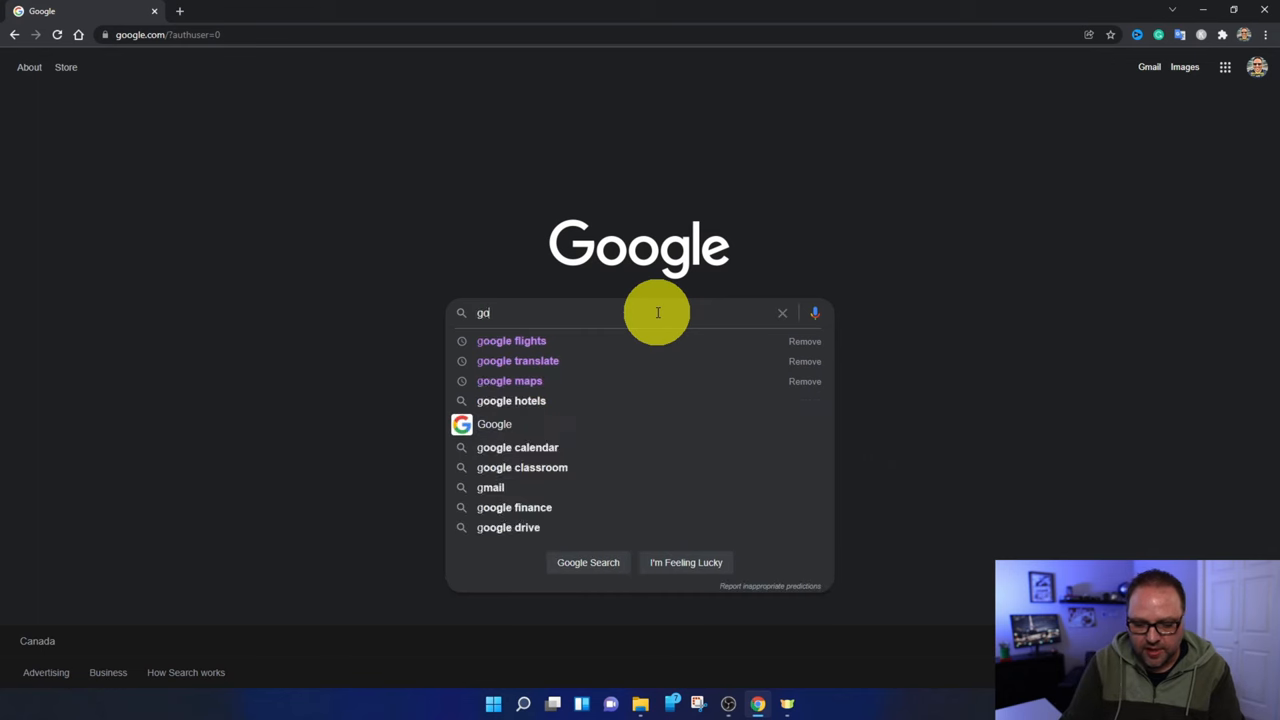
text(oogle flight)
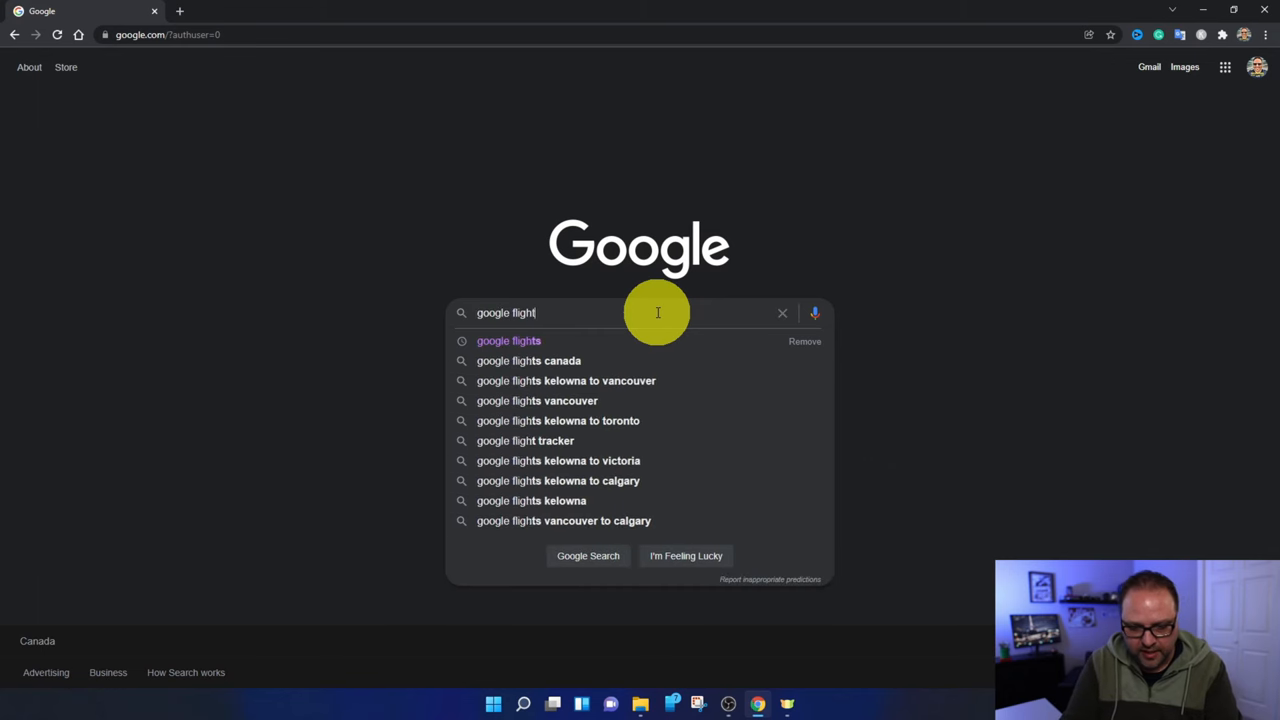
click(508, 340)
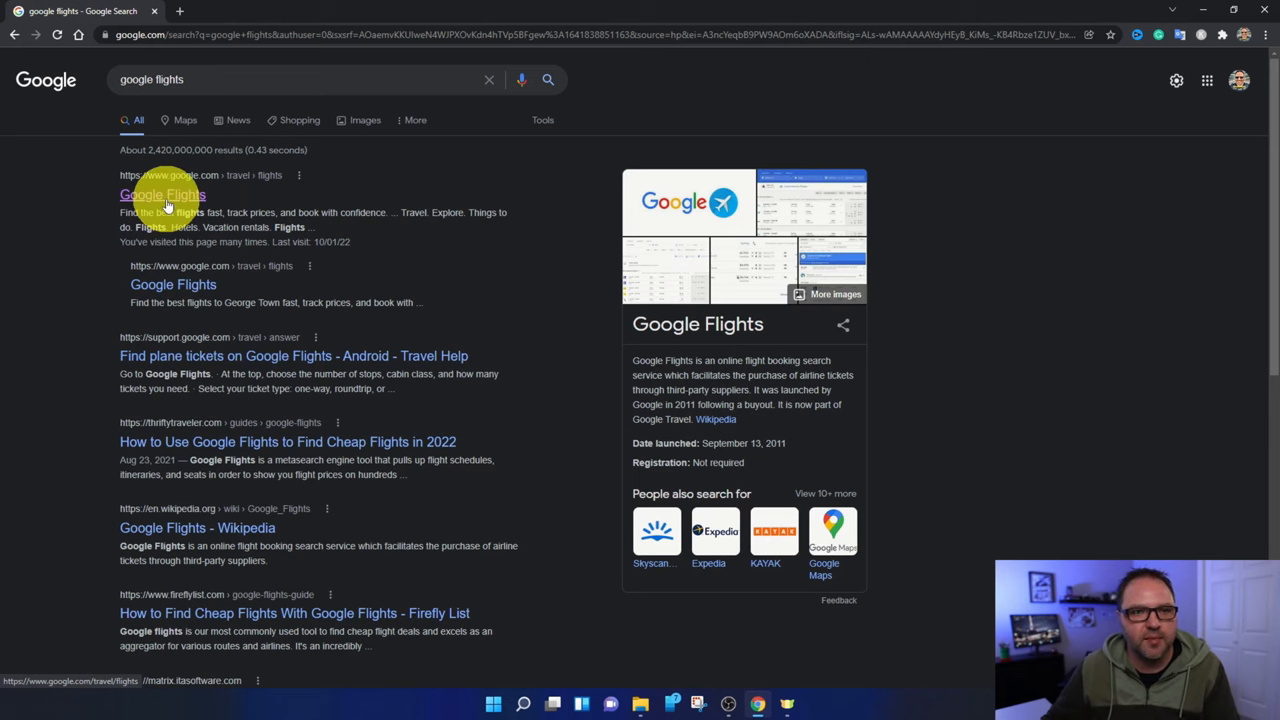
click(162, 194)
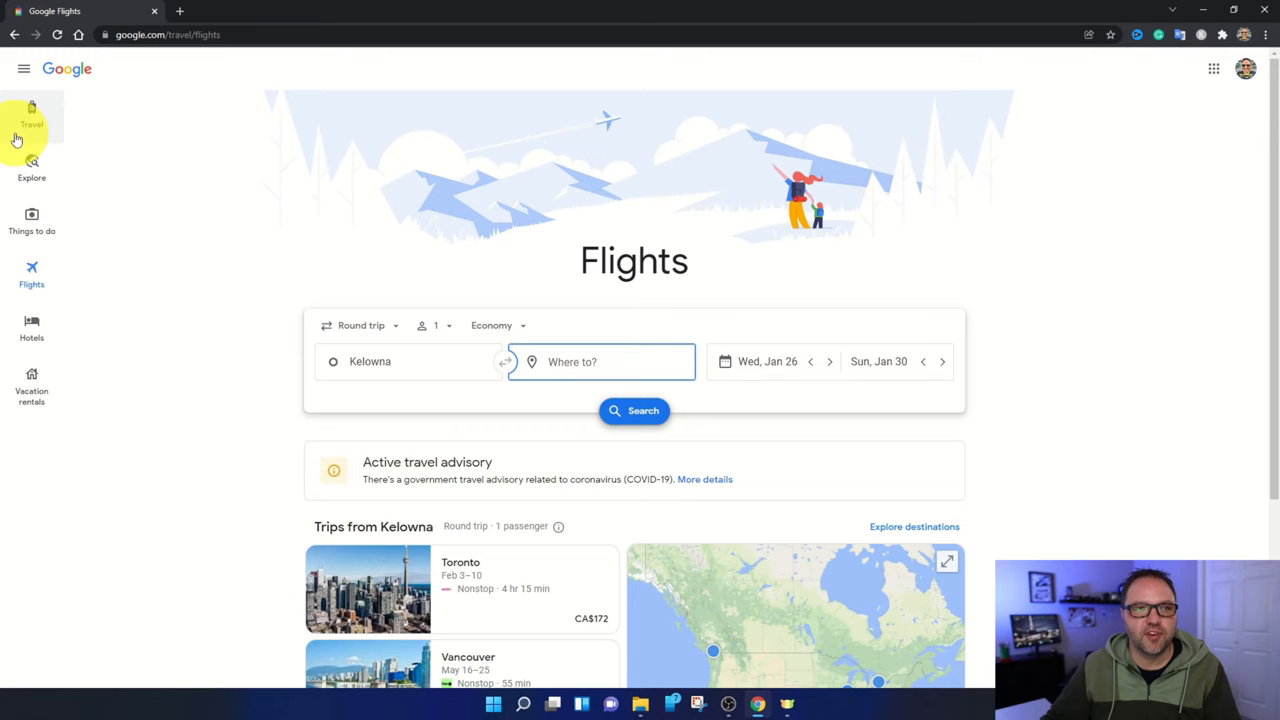
mouse_move(1056, 448)
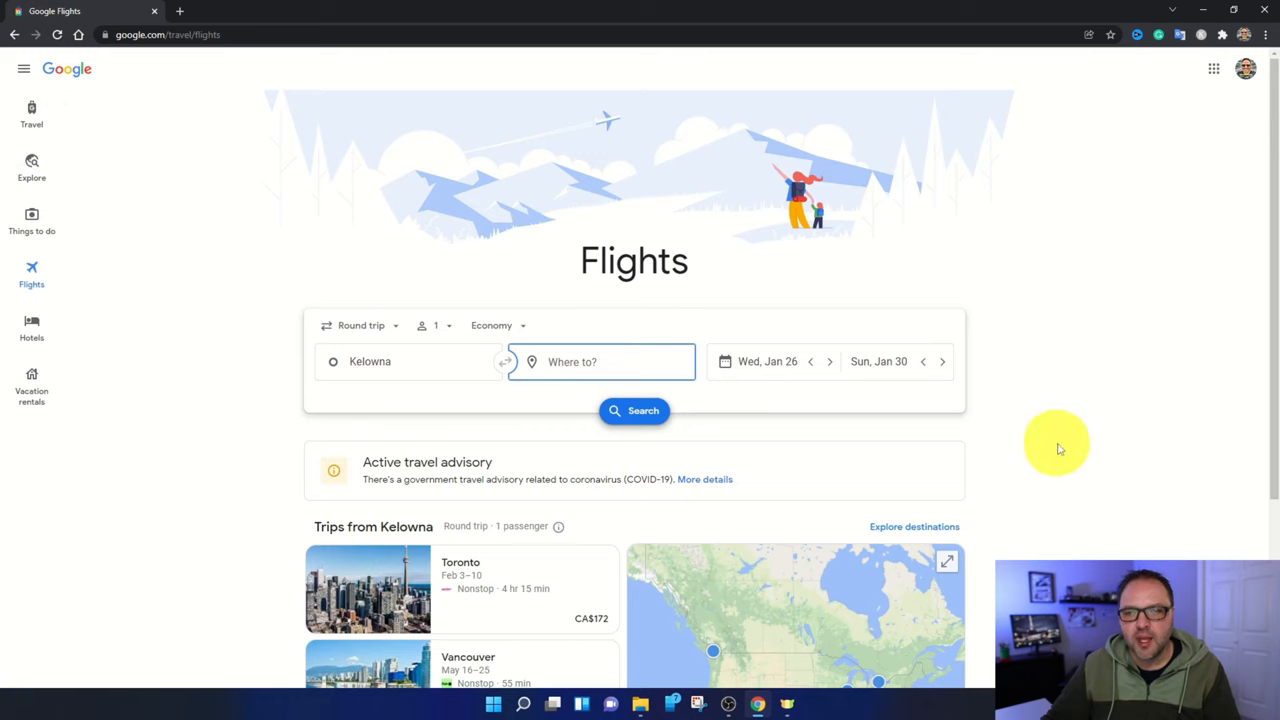
mouse_move(1070, 410)
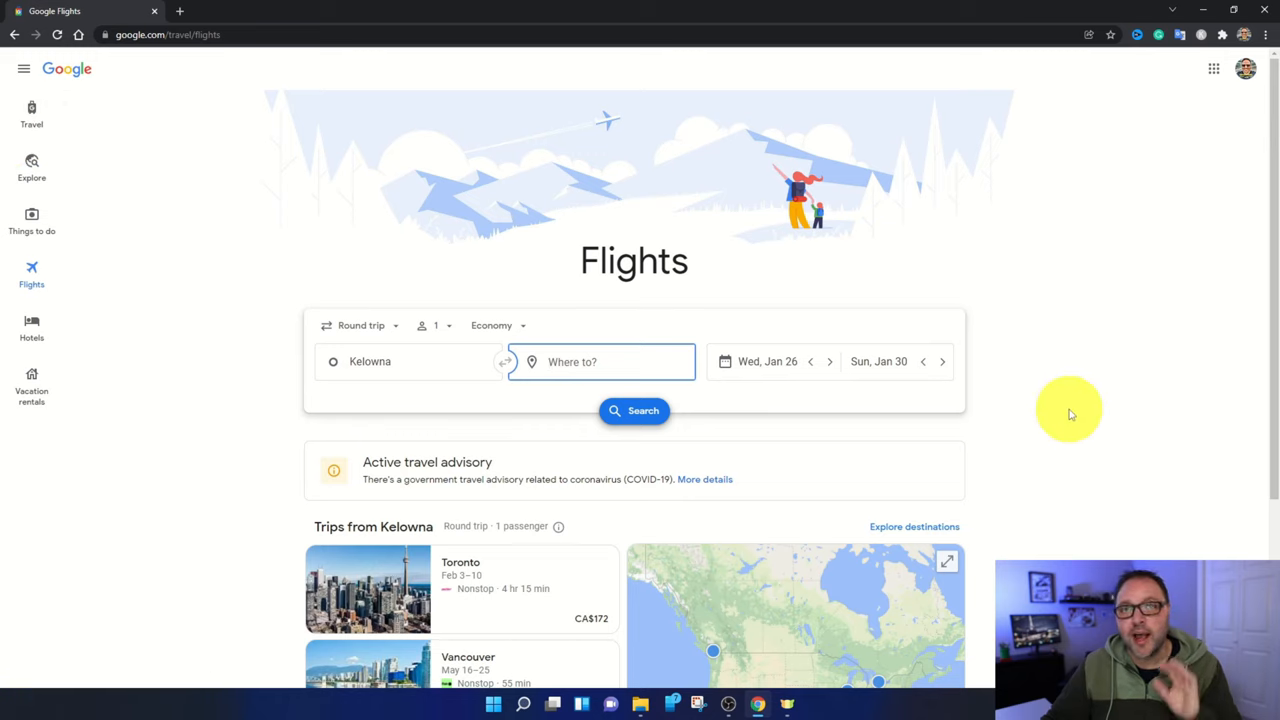
mouse_move(1050, 390)
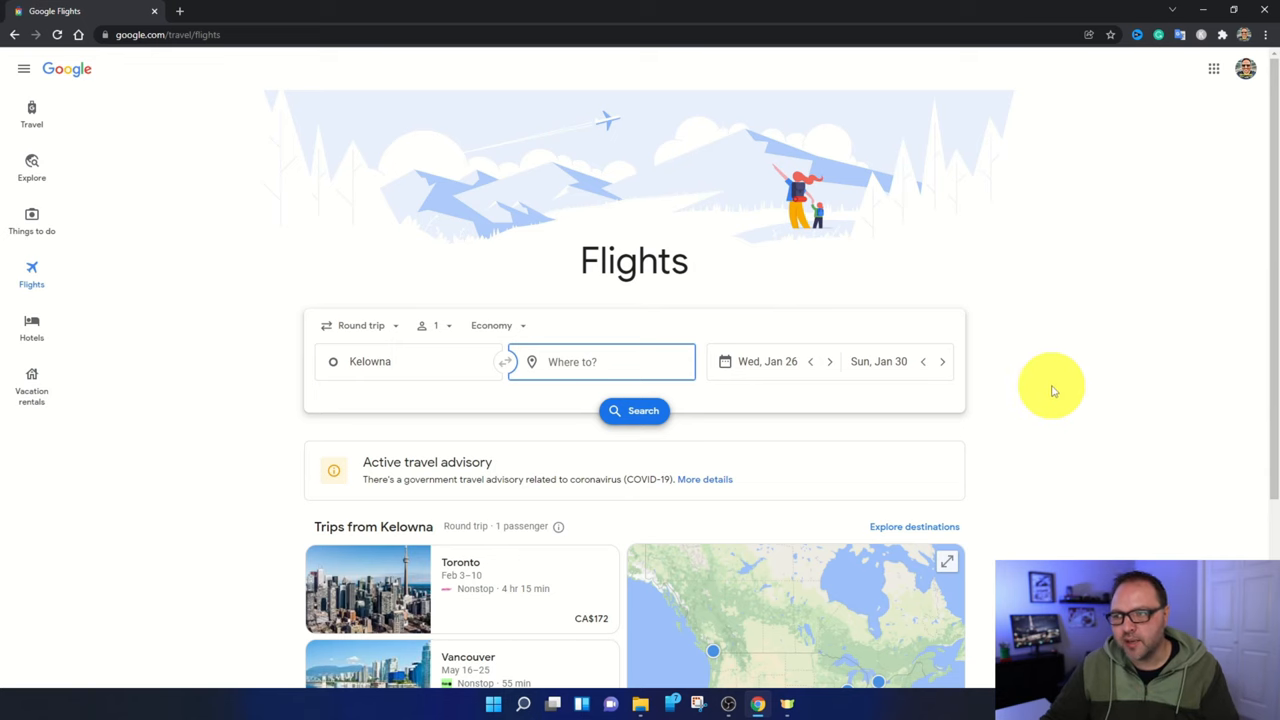
scroll(down, 3)
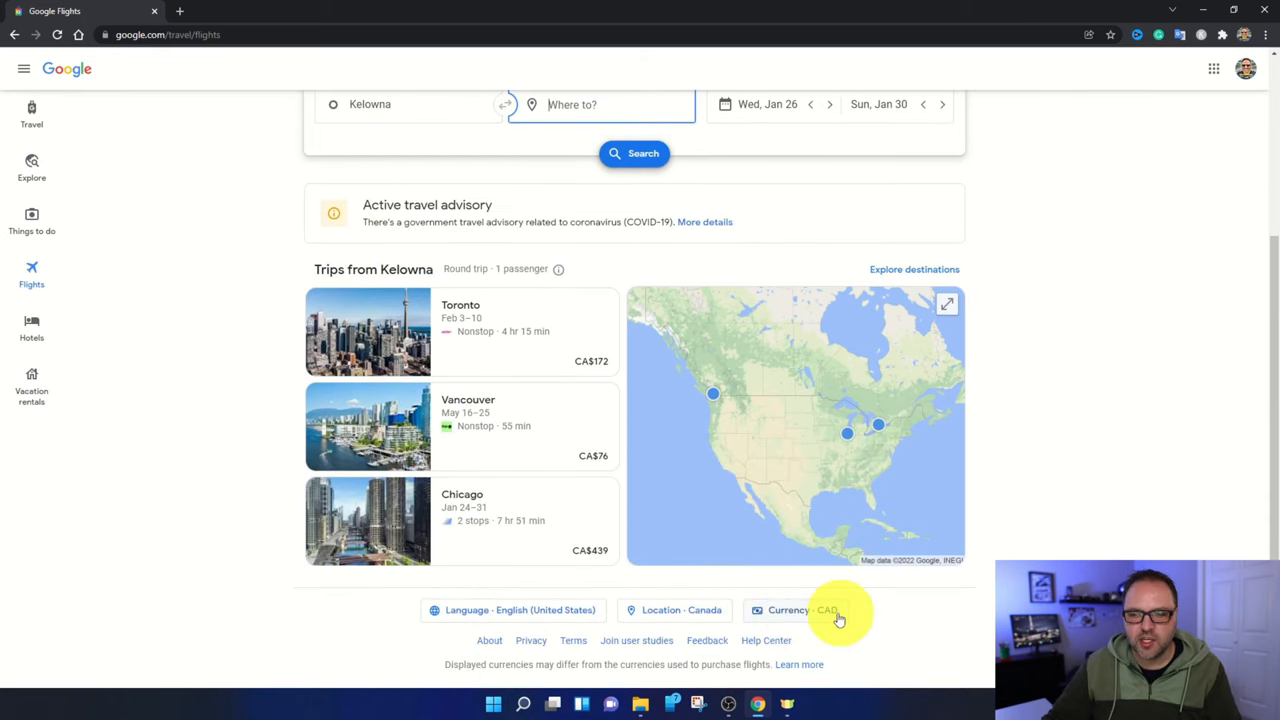
mouse_move(1036, 496)
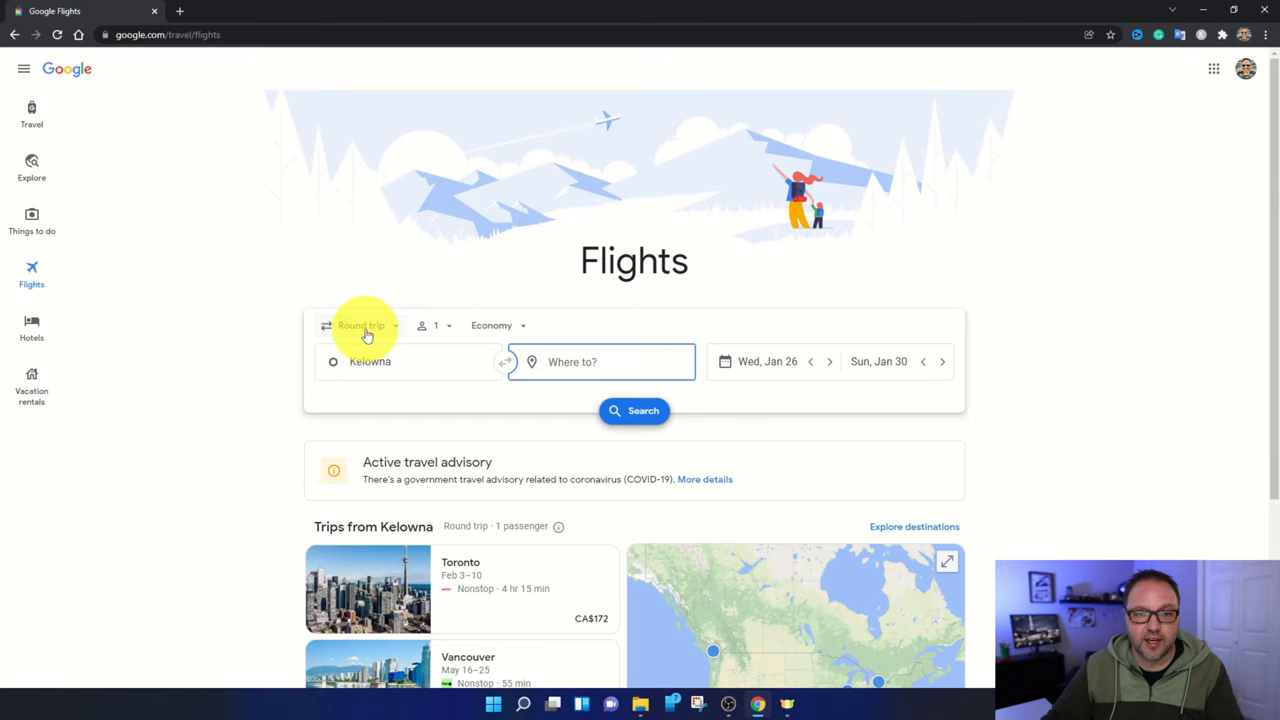
click(362, 324)
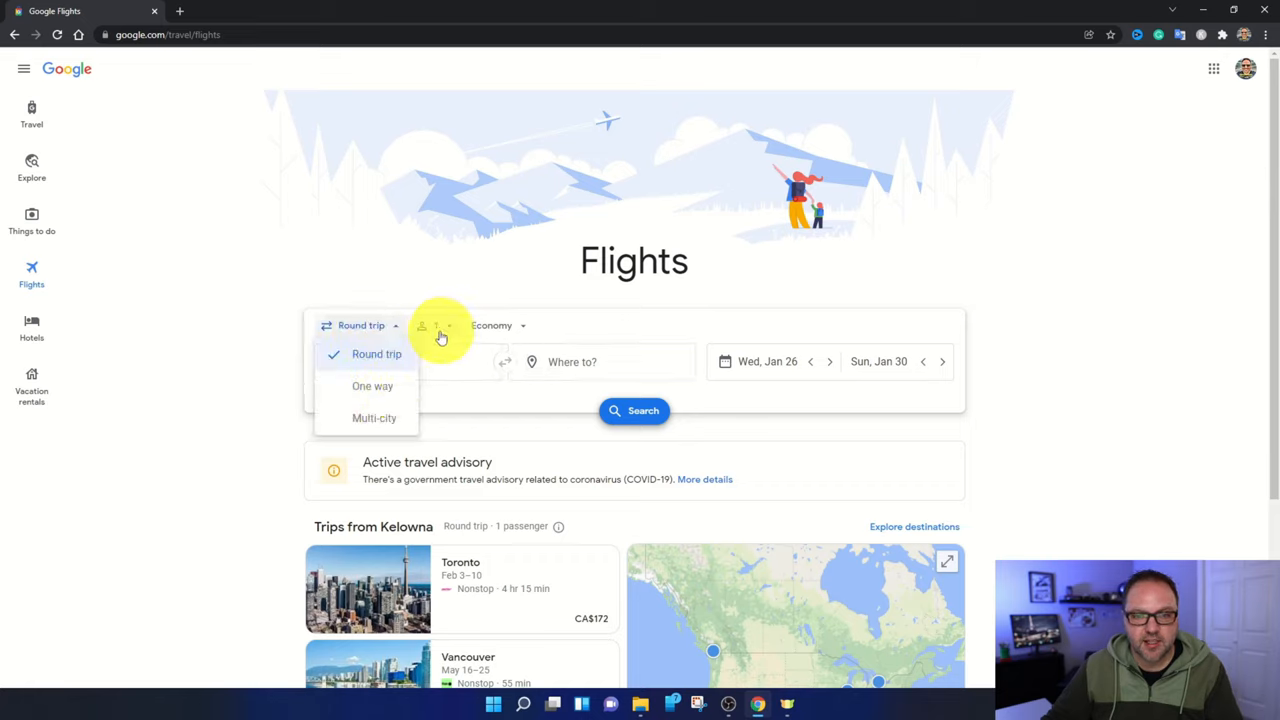
click(436, 324)
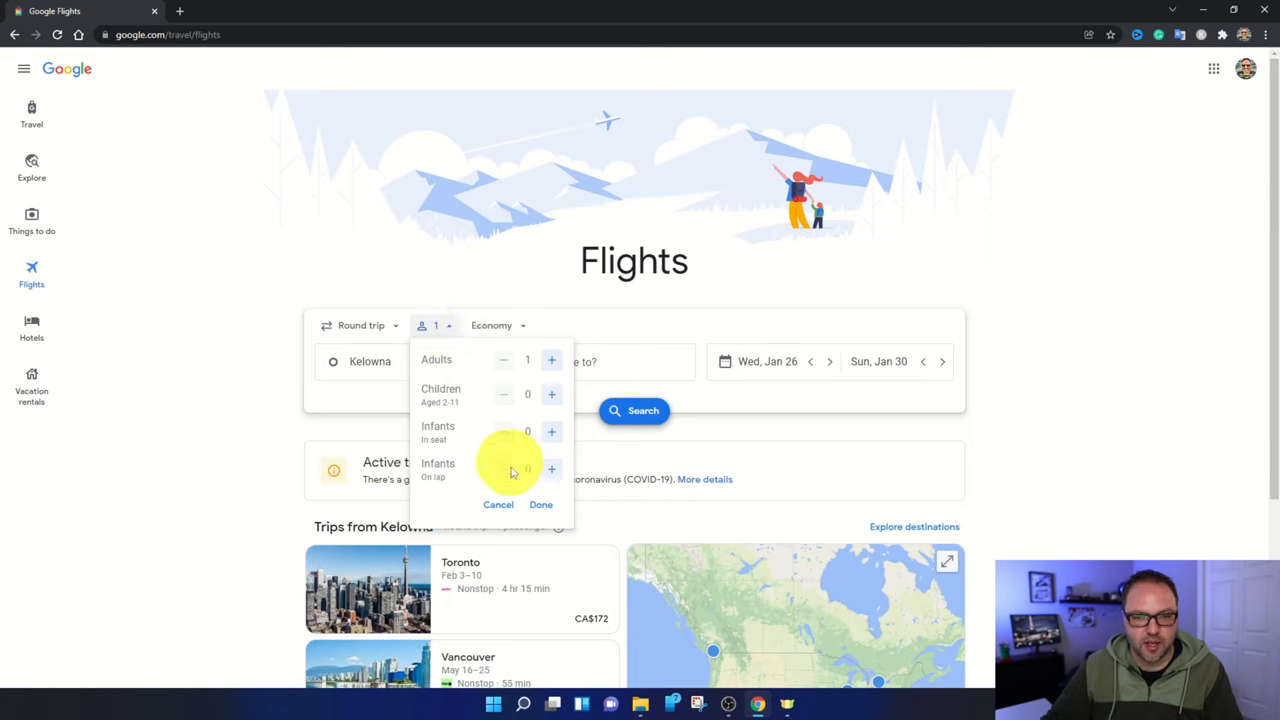
click(498, 324)
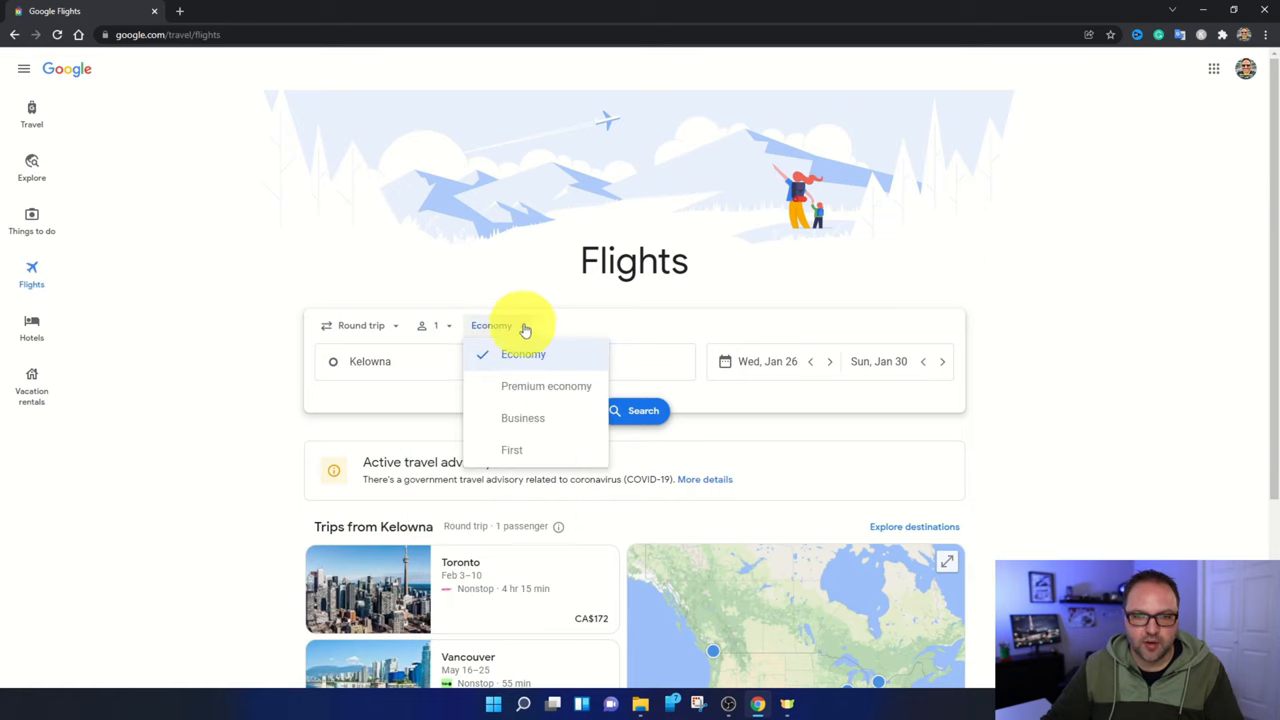
mouse_move(576, 390)
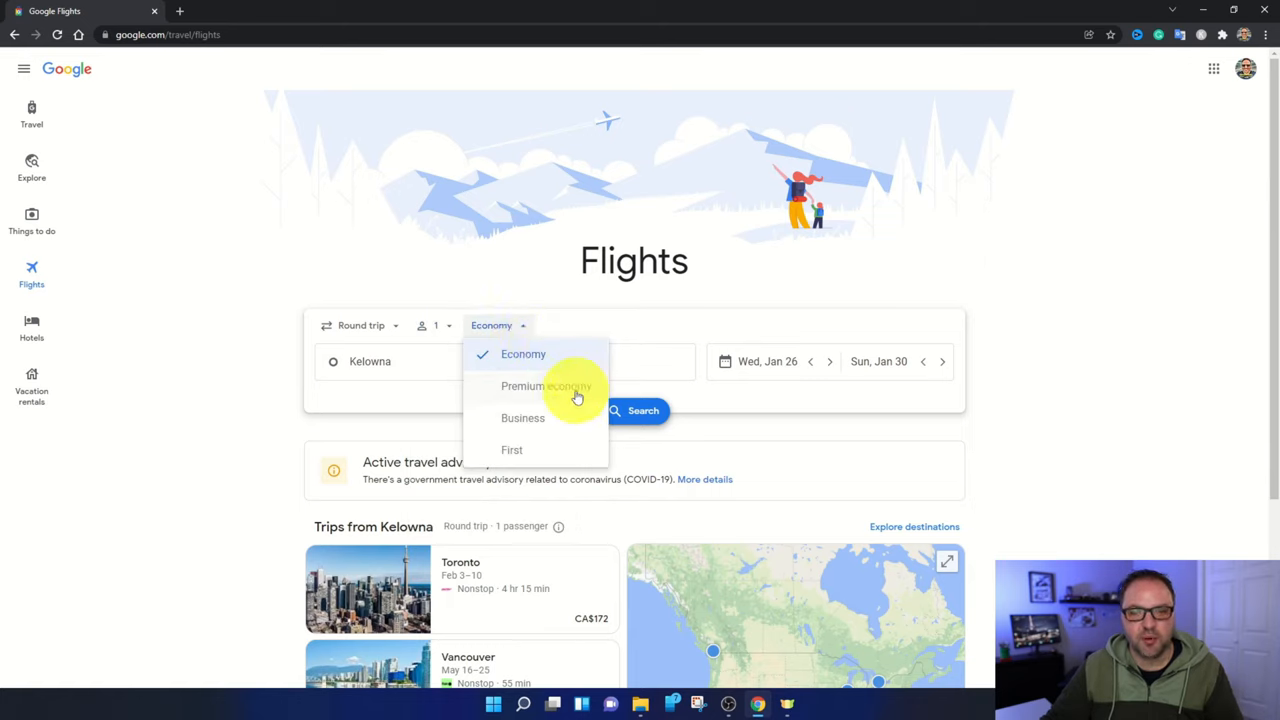
mouse_move(532, 370)
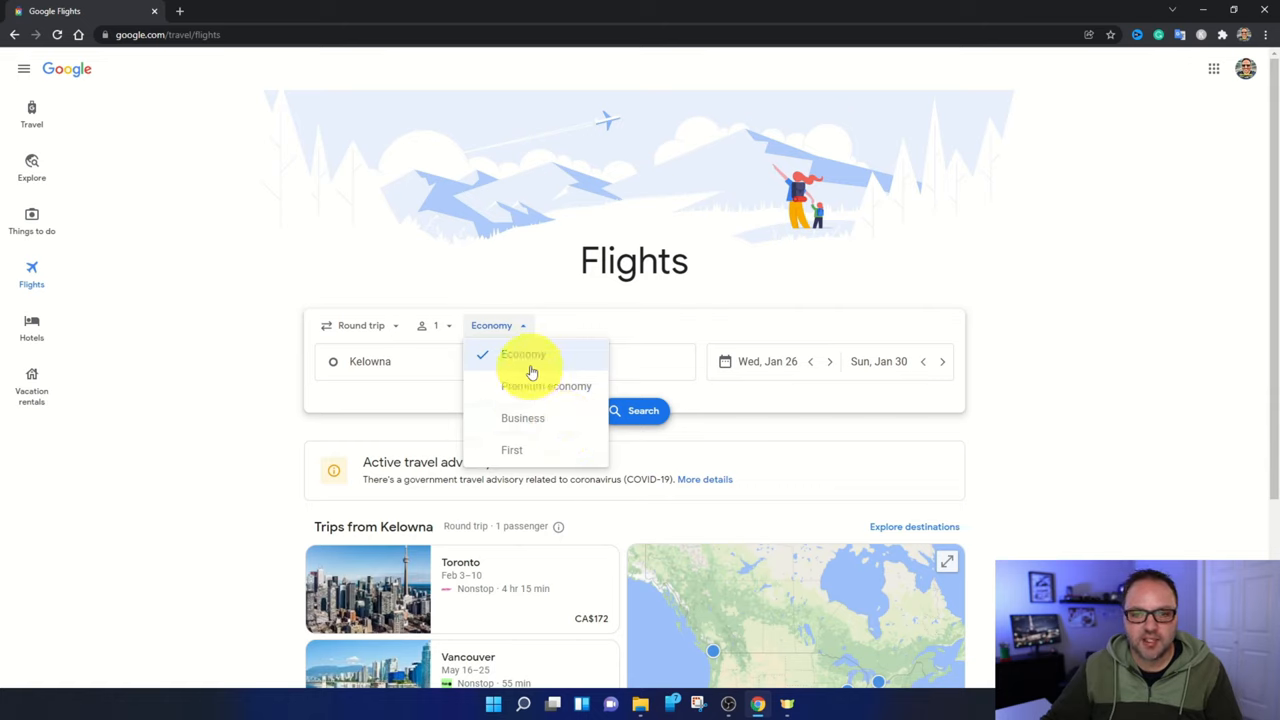
click(524, 354)
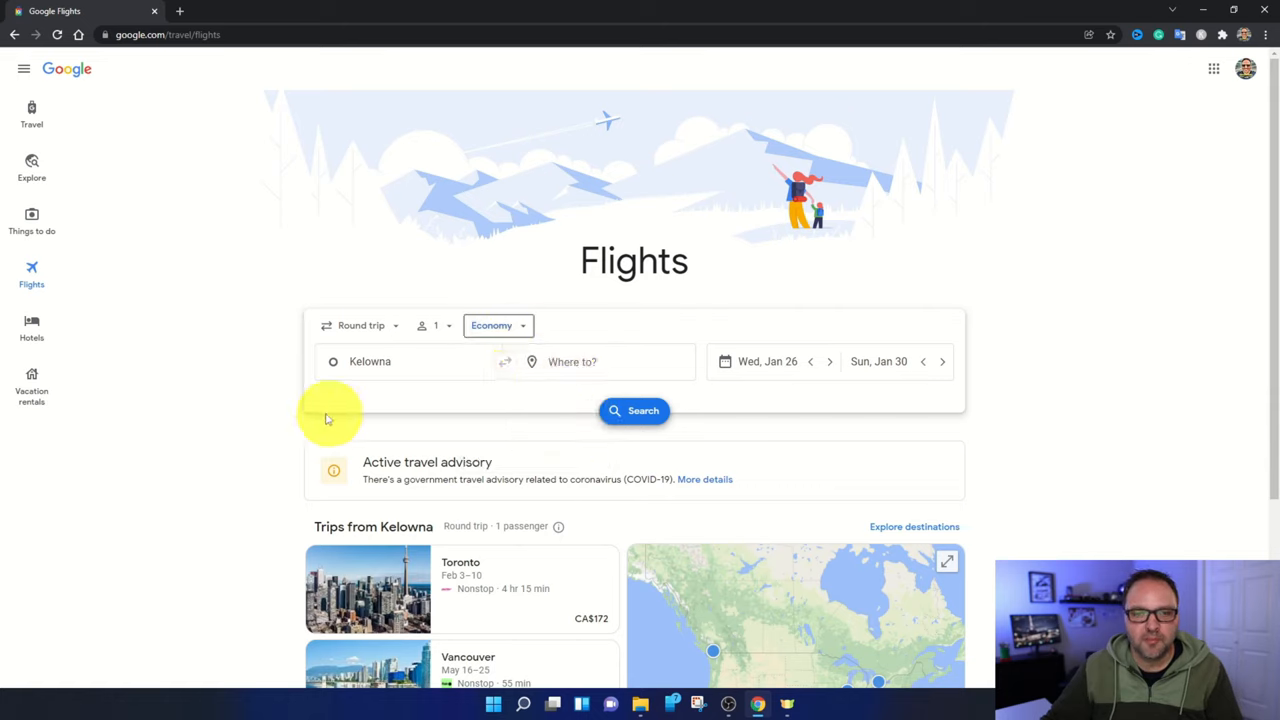
click(400, 360)
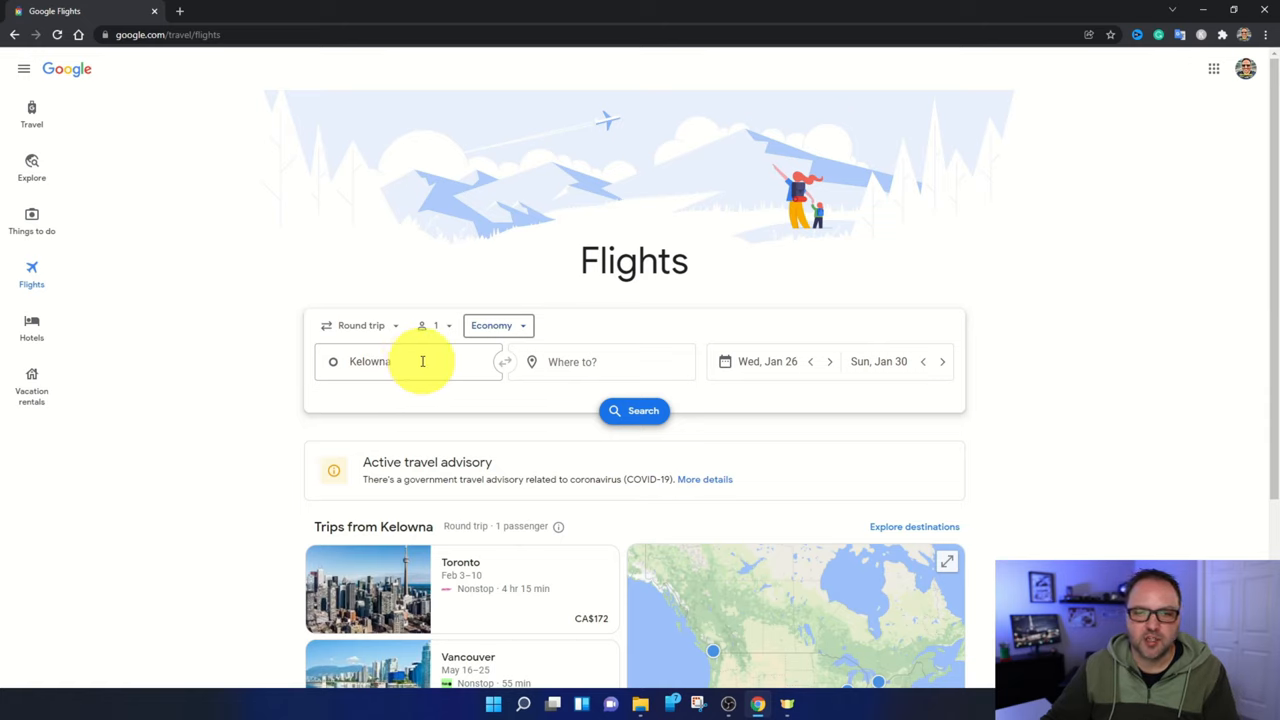
- Set the origin to Los Angeles International Airport (LAX) and the destination to Miami, Florida
click(410, 360)
text(las)
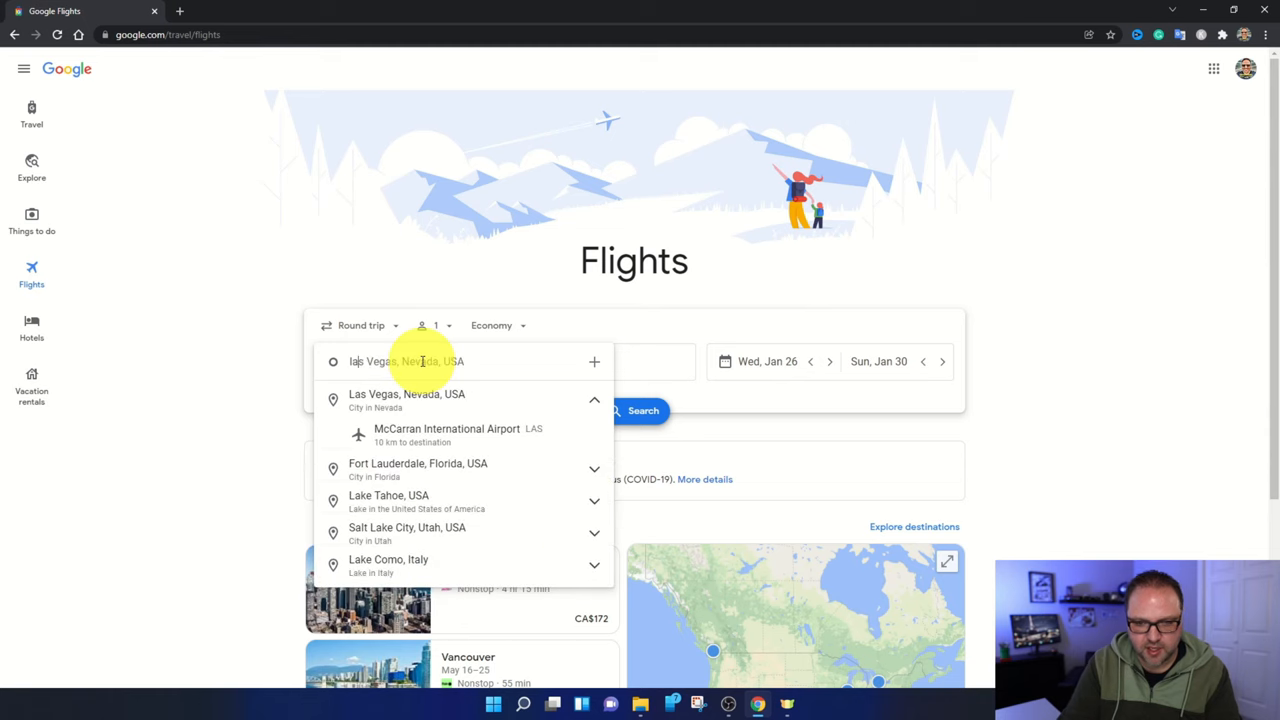
text(lax)
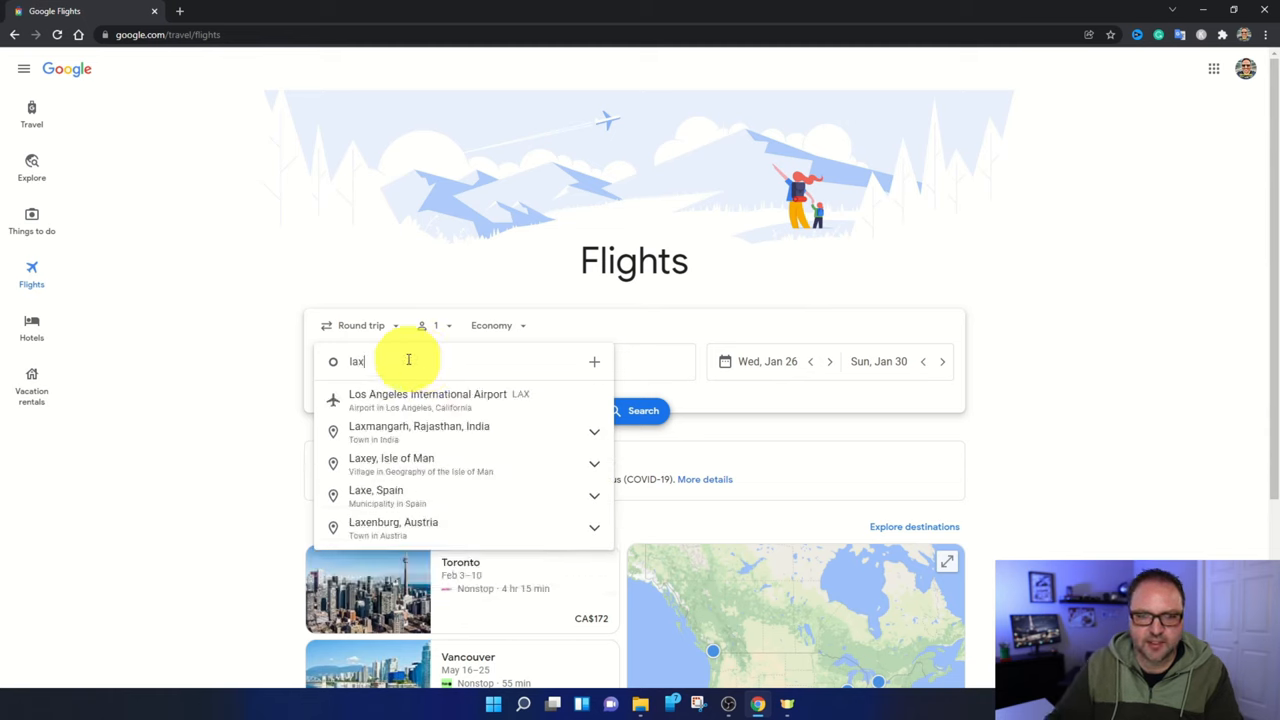
click(428, 400)
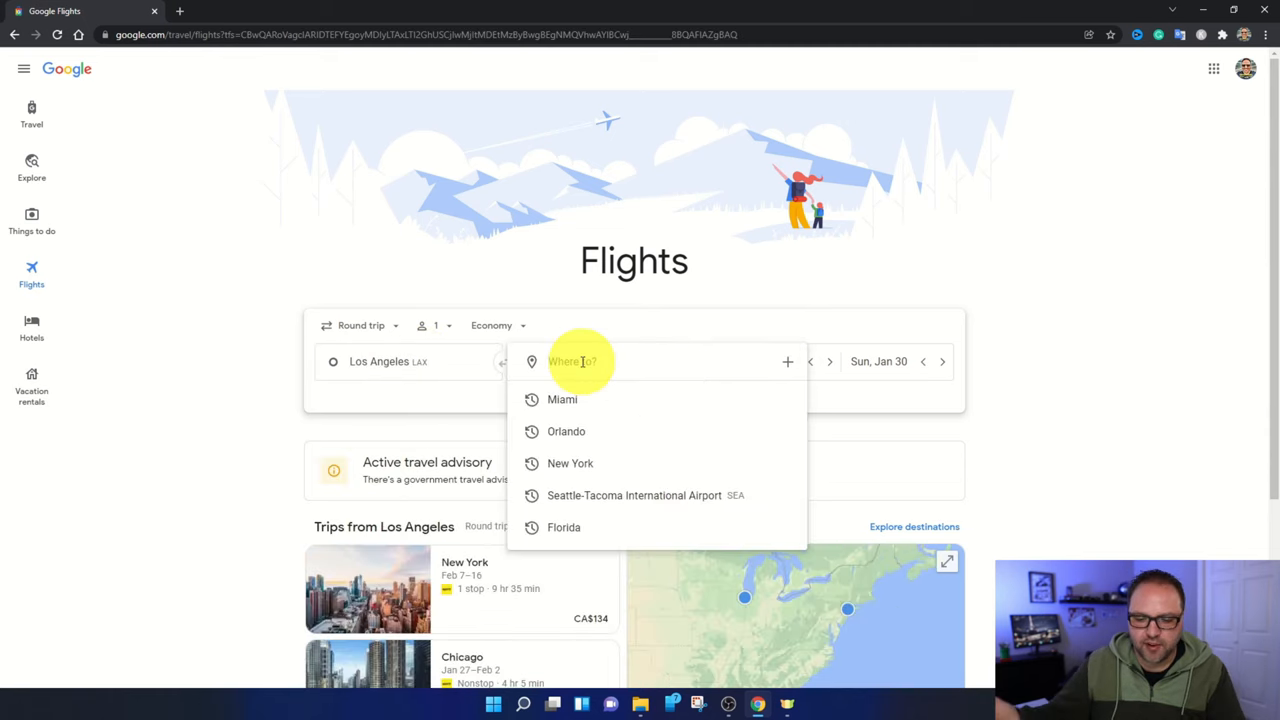
text(miami, Florida, USA)
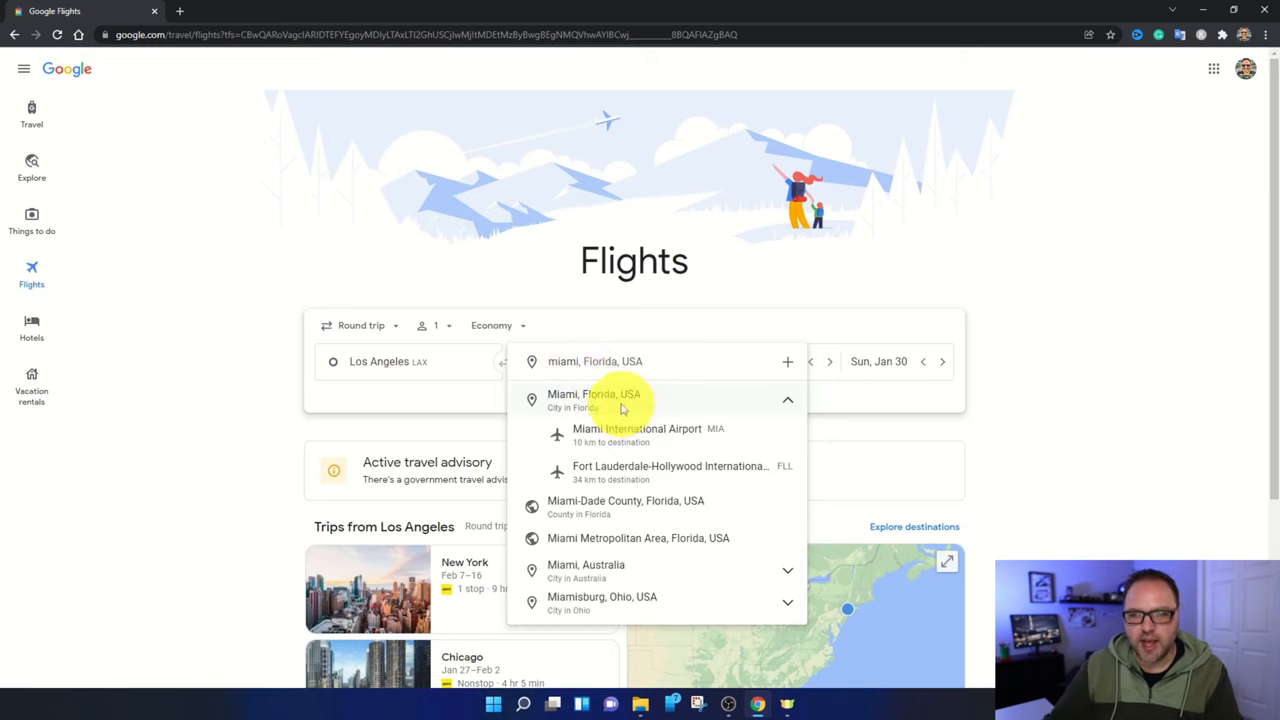
click(592, 400)
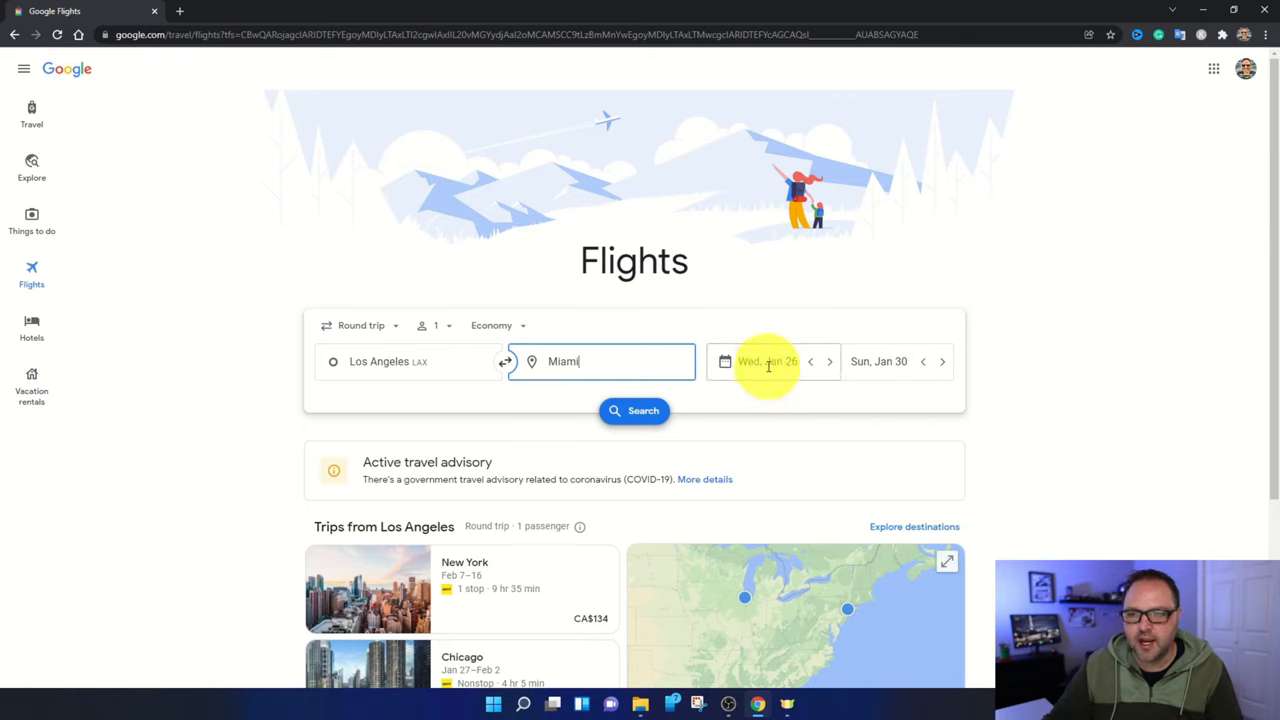
- Set round-trip dates of Feb 9 to Feb 16 and load the LA–Miami flight results
click(768, 360)
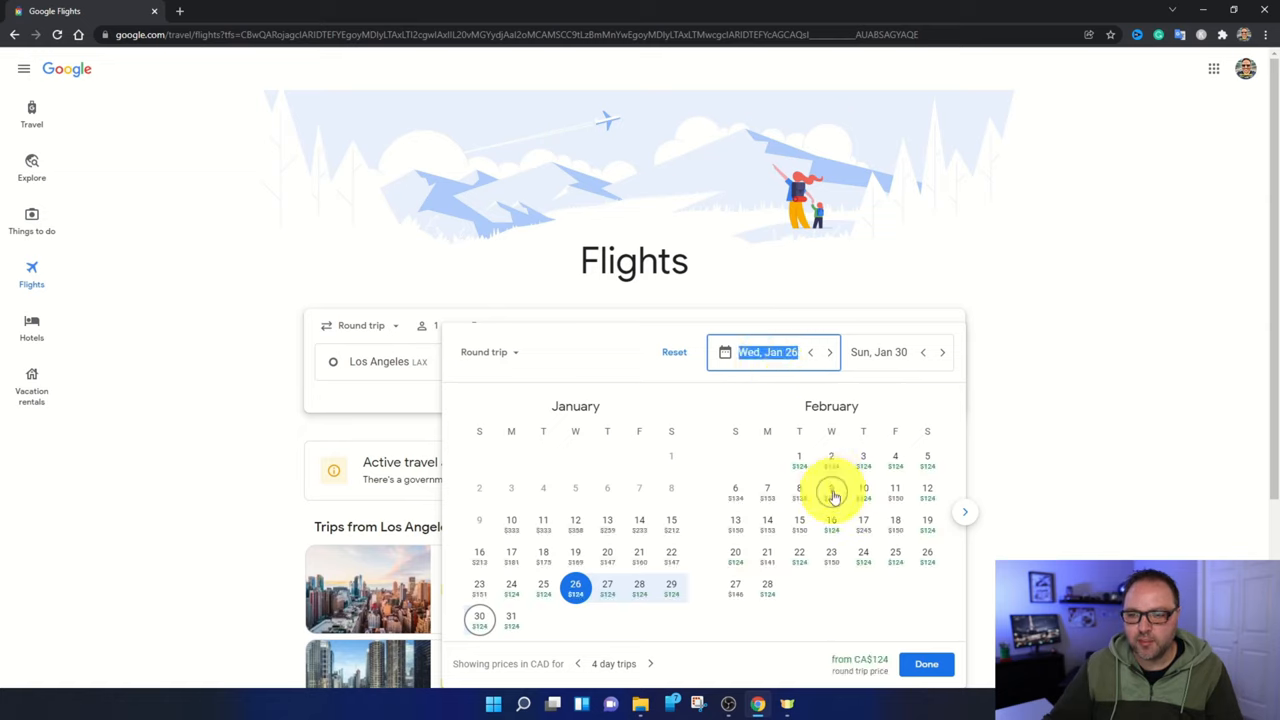
click(832, 490)
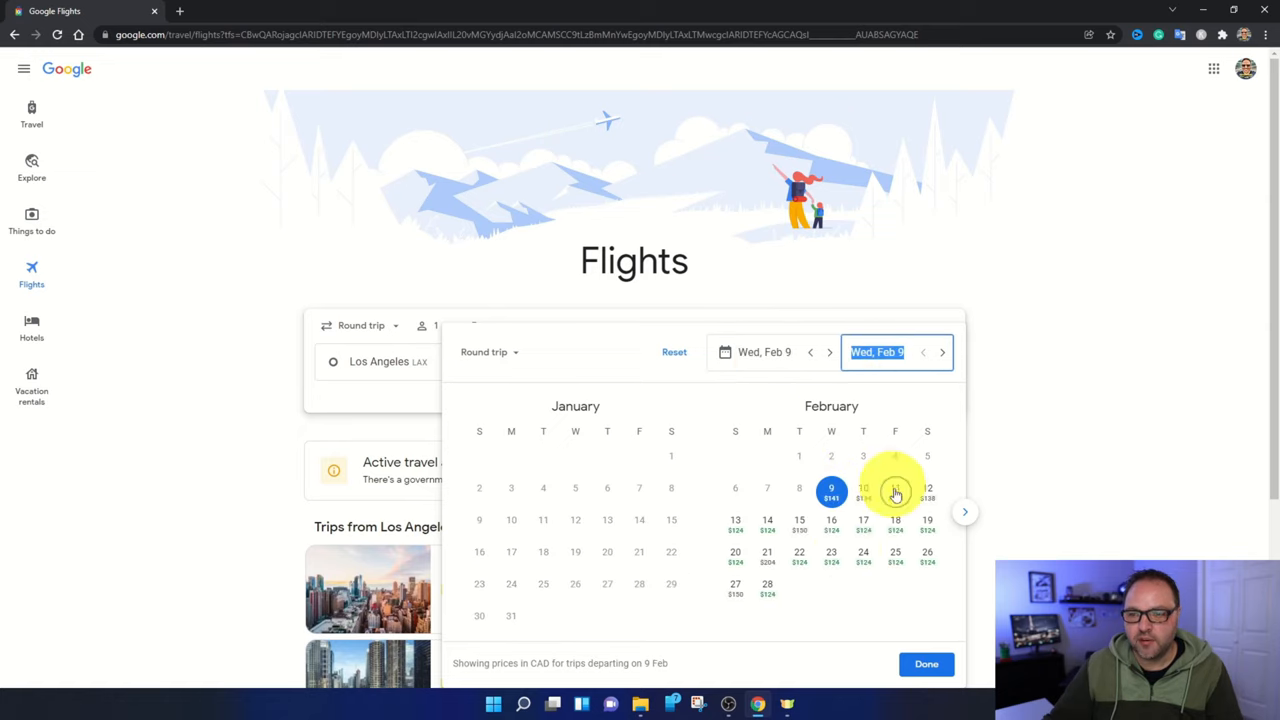
click(832, 520)
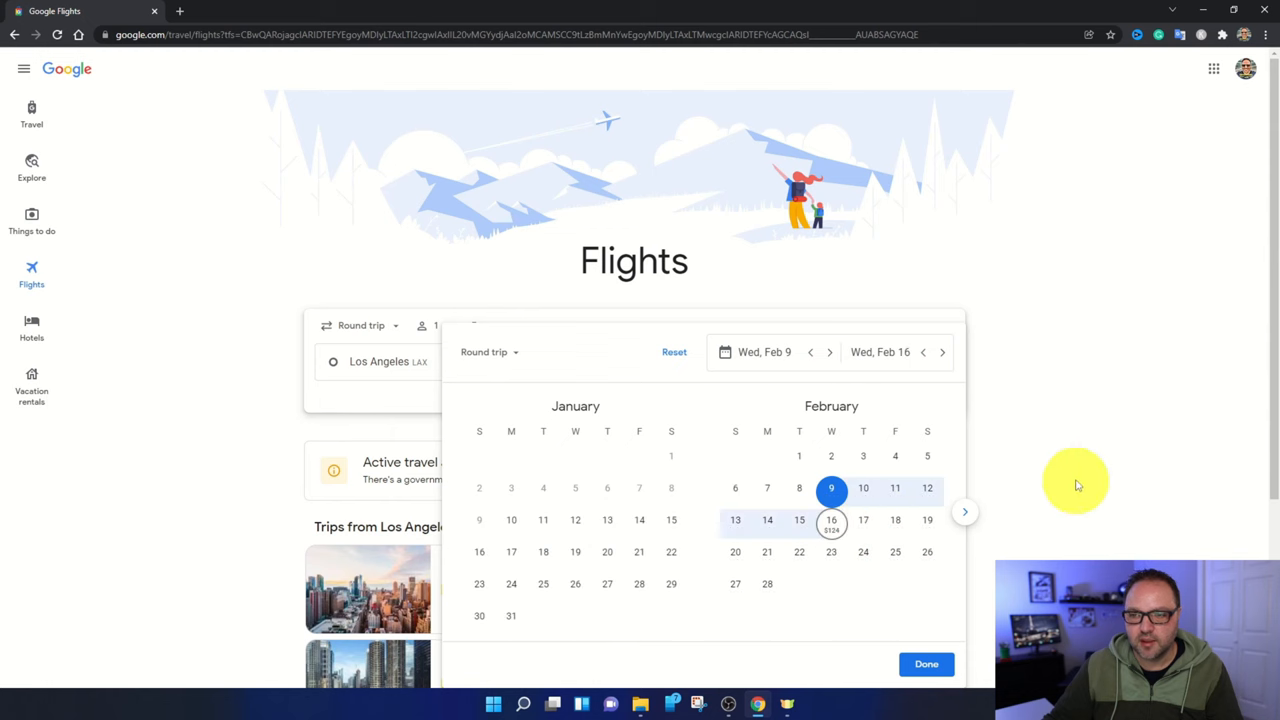
click(924, 664)
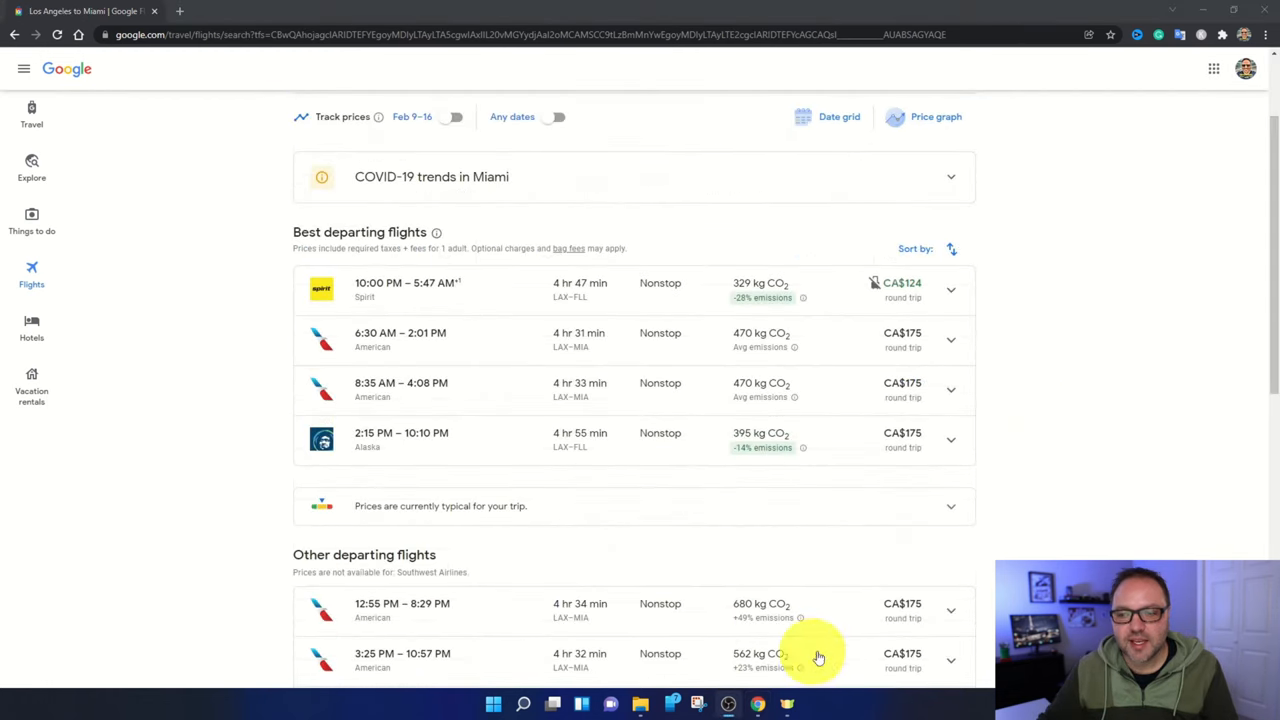
mouse_move(696, 552)
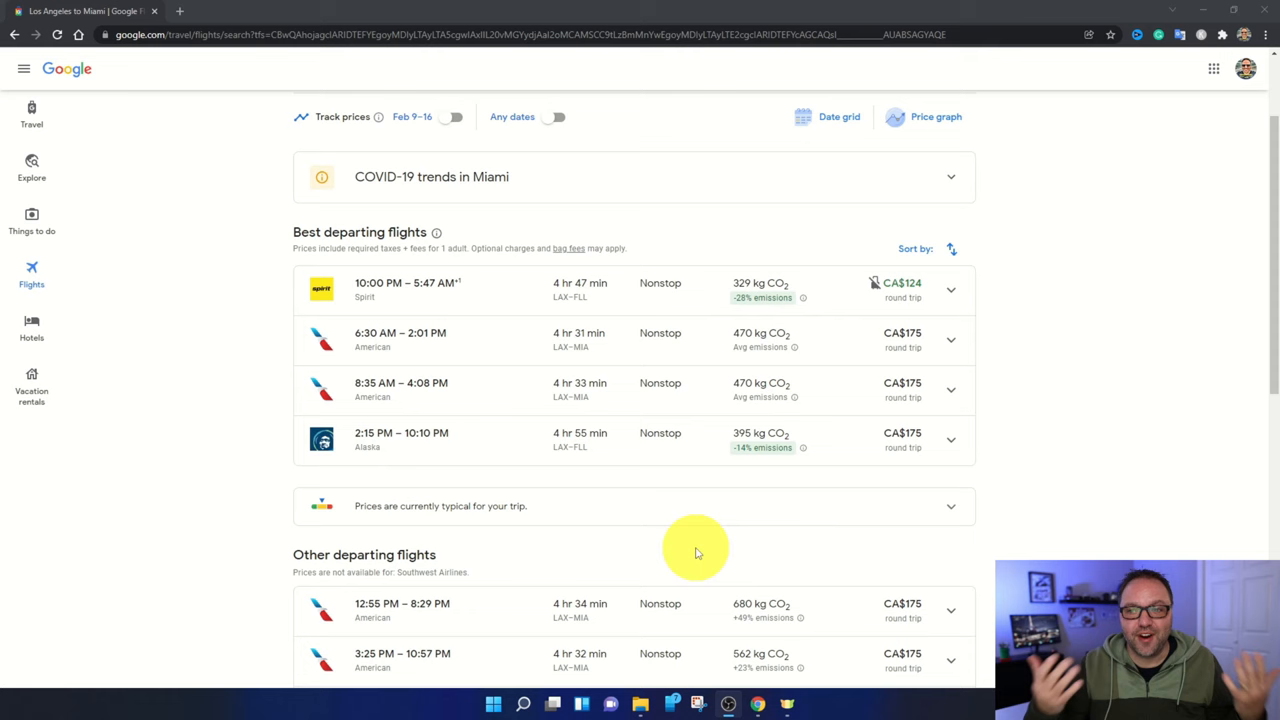
- Scroll through the Los Angeles to Miami departing flight results and back up
scroll(down, 3)
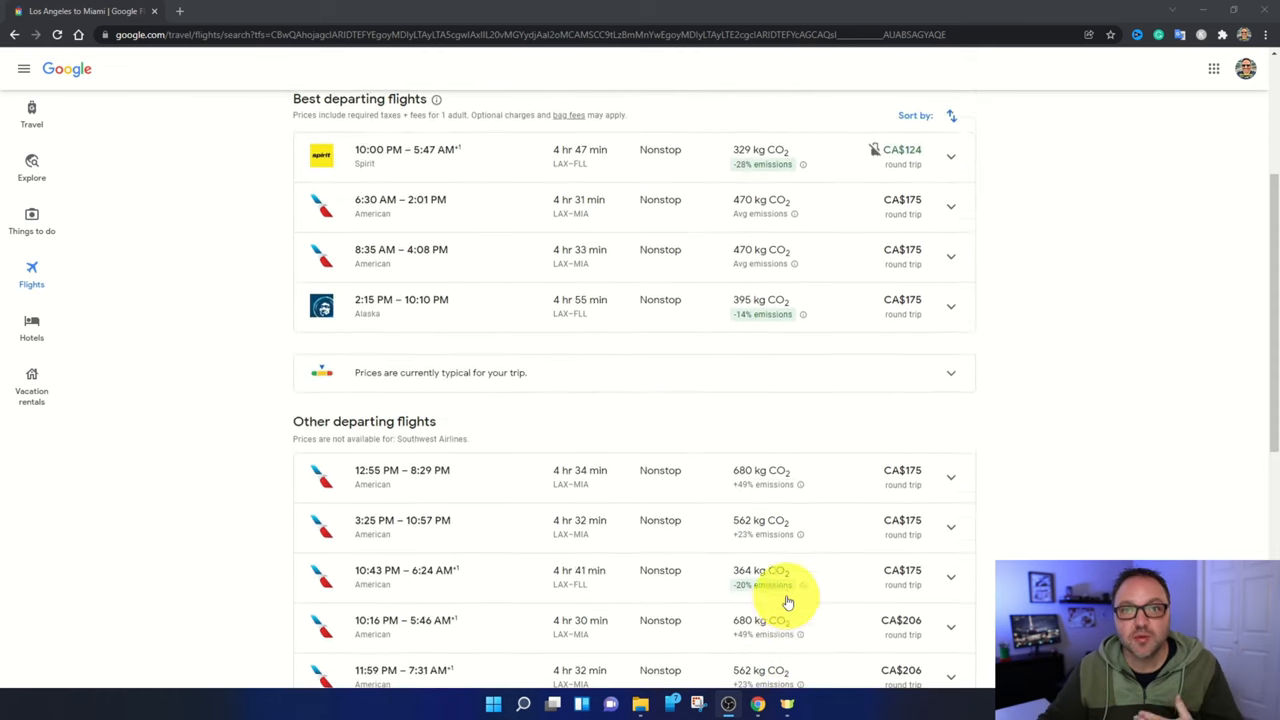
scroll(up, 3)
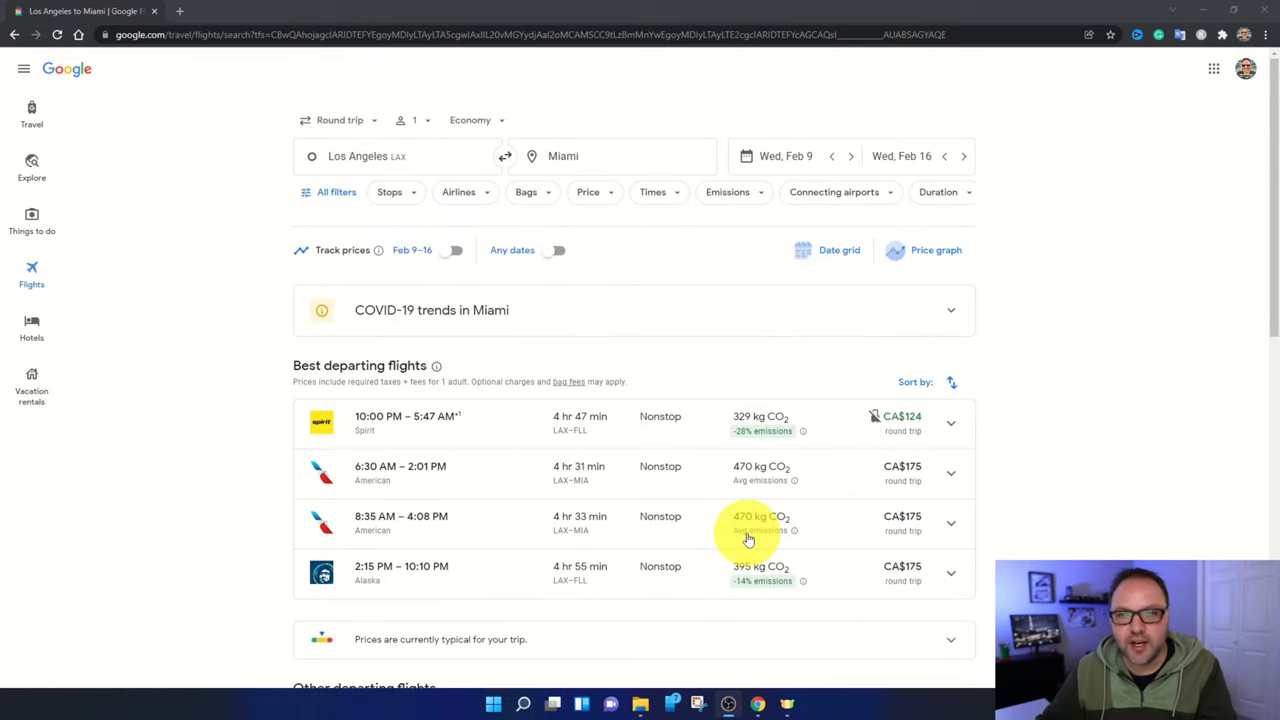
mouse_move(288, 76)
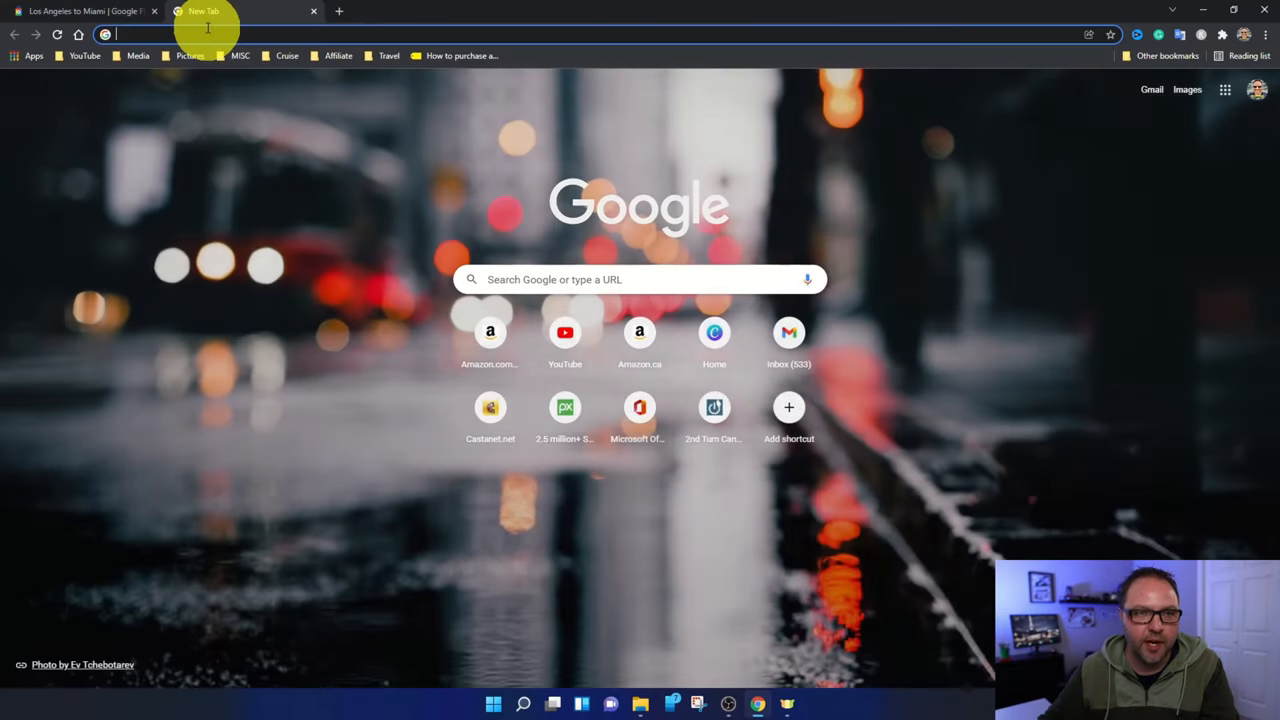
- Search Google from the new tab for 'chrome extensions'
click(640, 280)
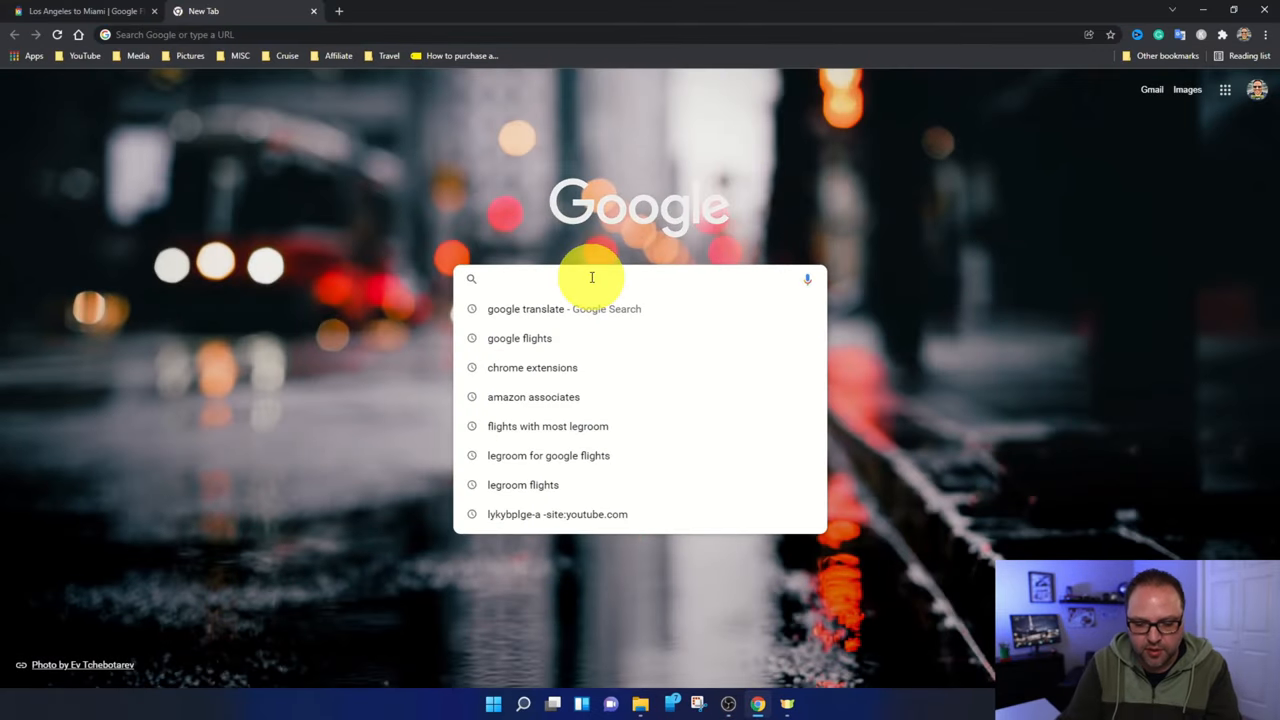
text(chrome extensions)
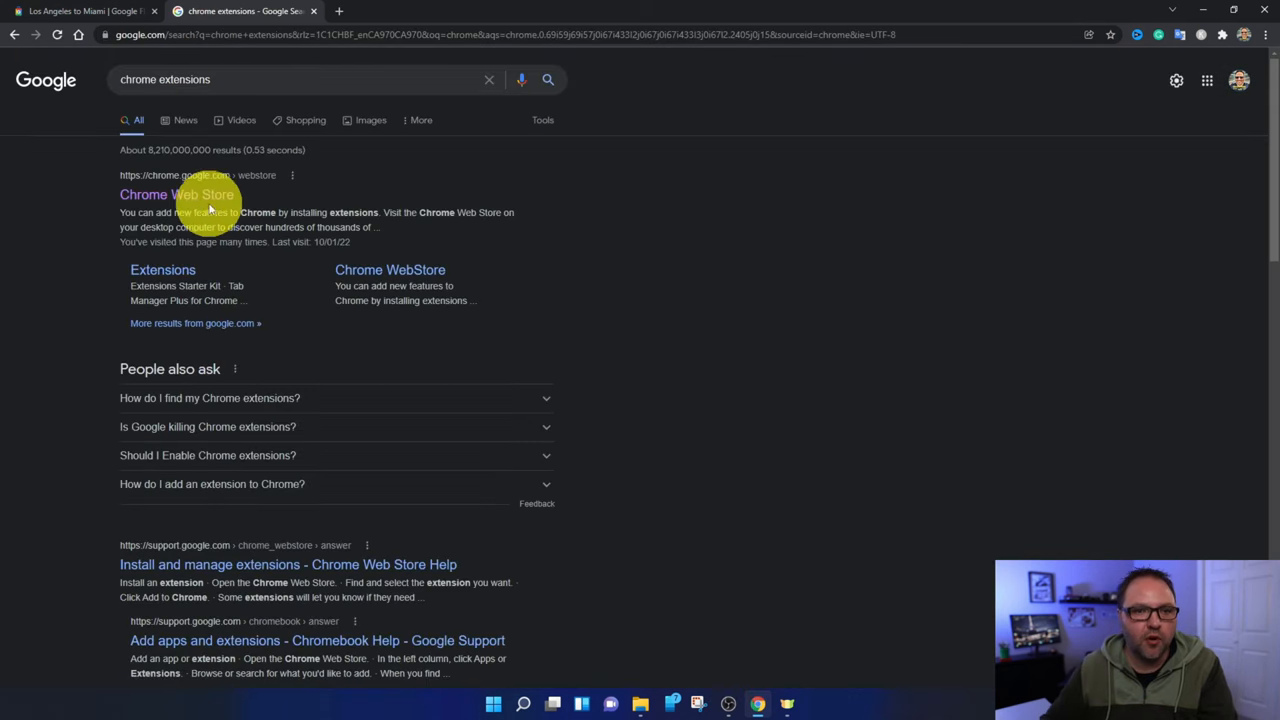
- Search the Chrome Web Store for 'legroom' and bring up the Legrooms for Google Flights listing
click(176, 194)
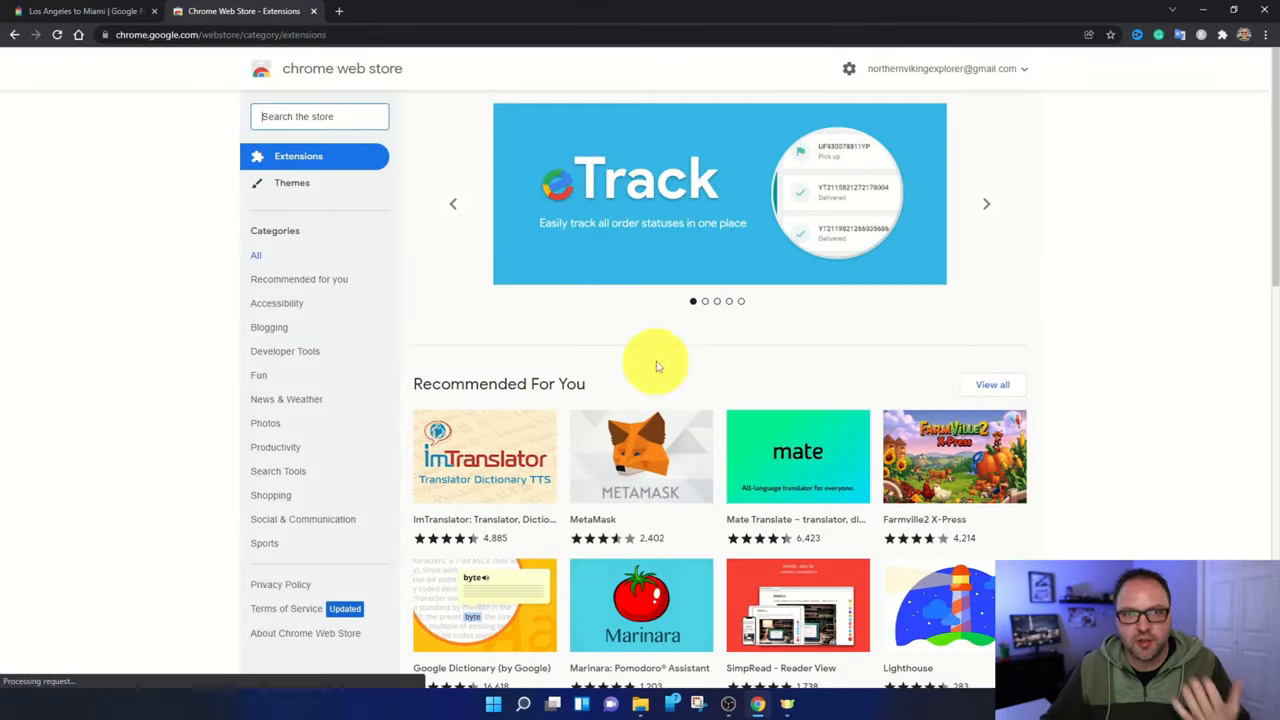
mouse_move(368, 190)
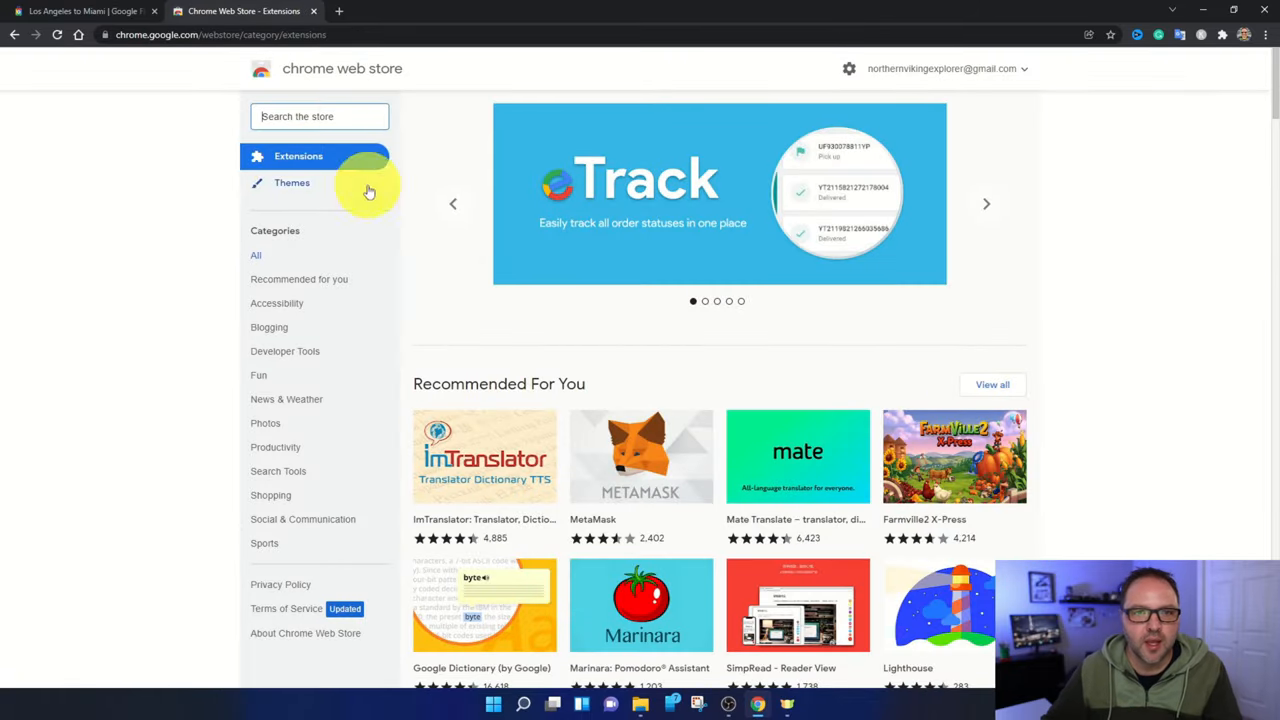
click(320, 116)
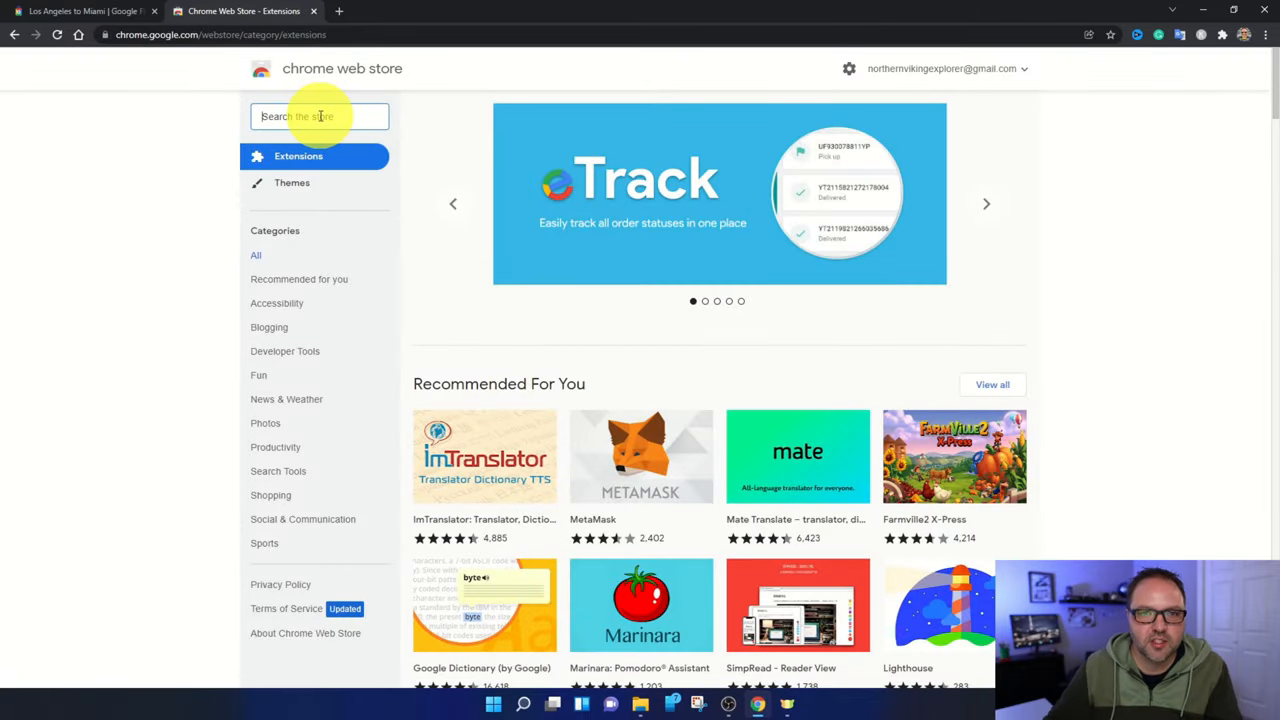
text(leg)
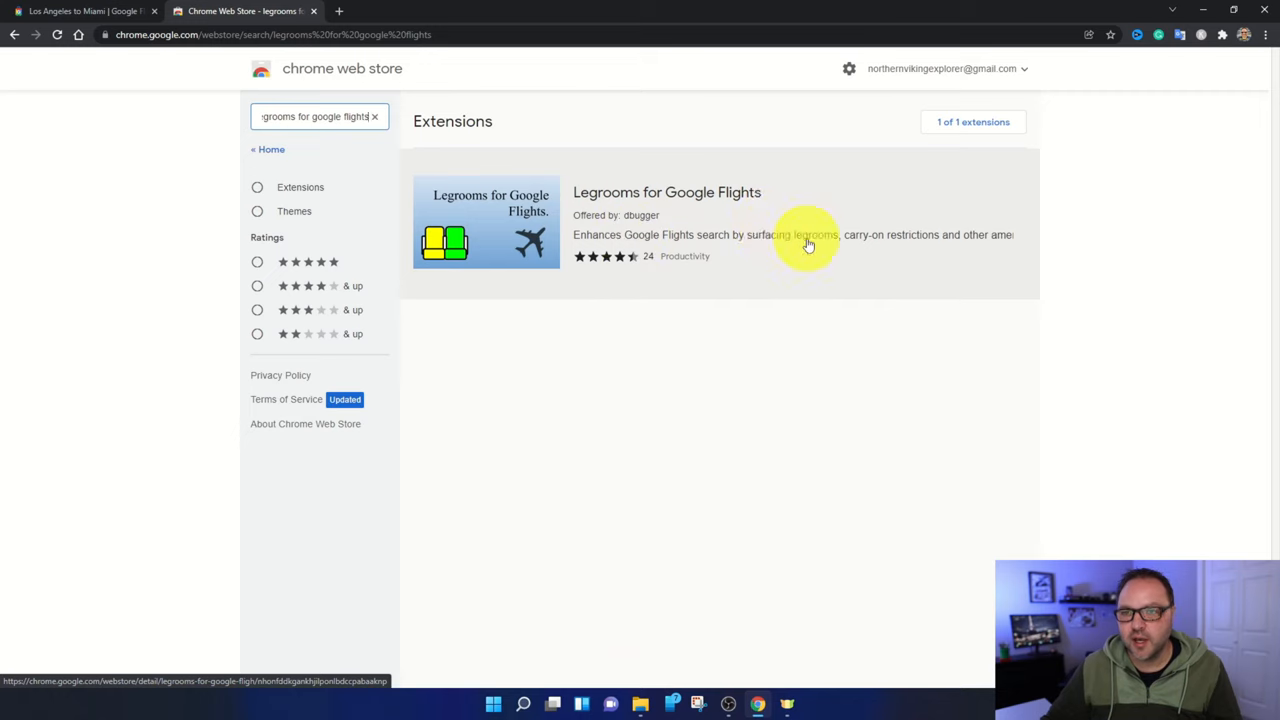
click(668, 192)
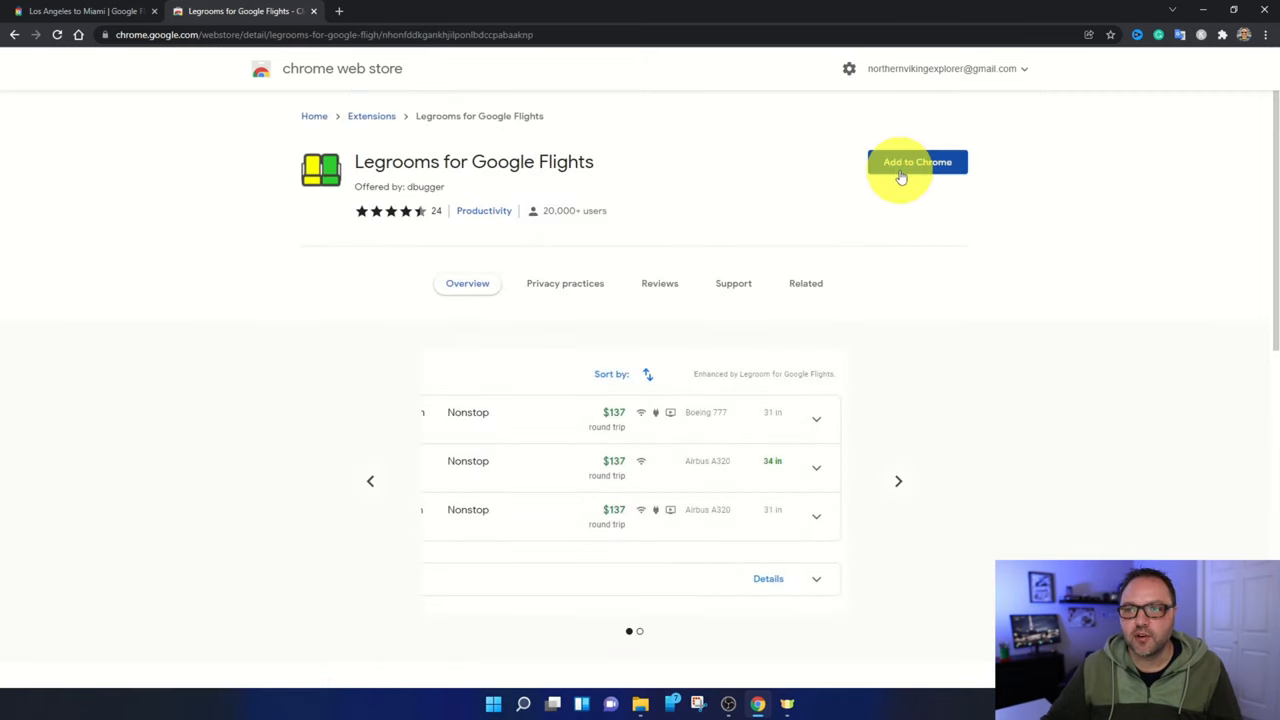
- Add the Legrooms for Google Flights extension to Chrome and confirm the install
click(916, 162)
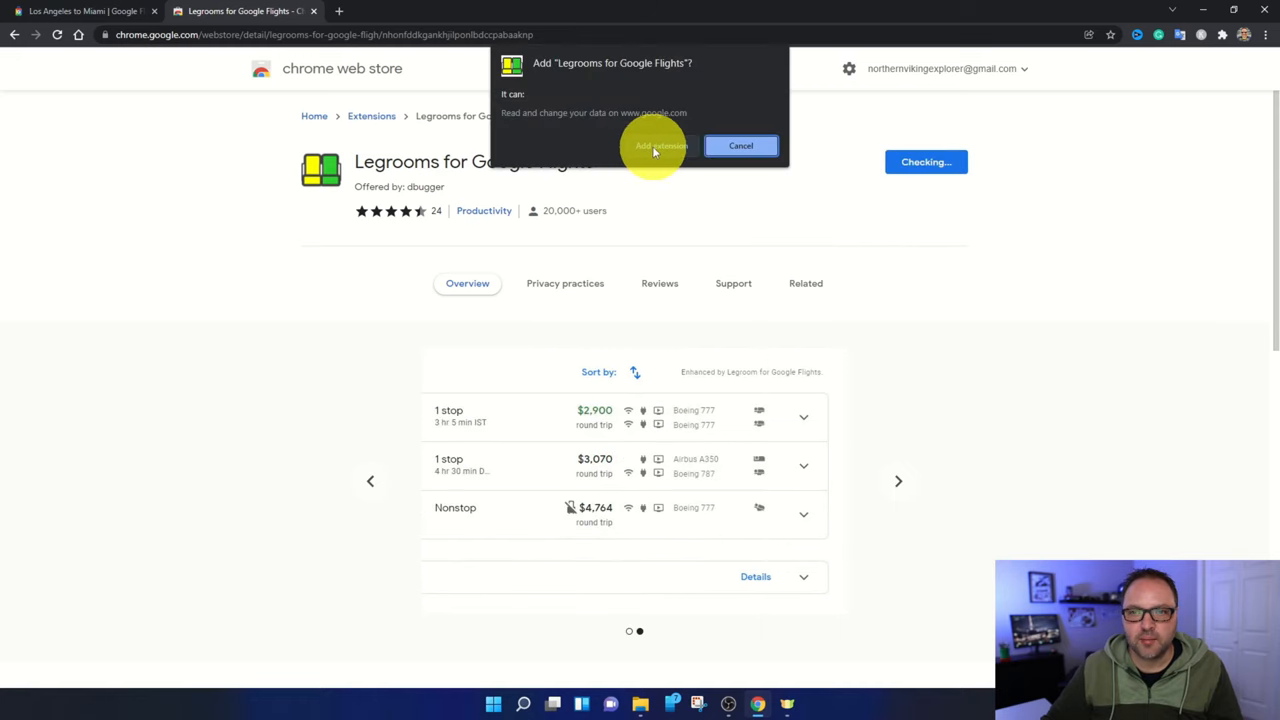
click(658, 146)
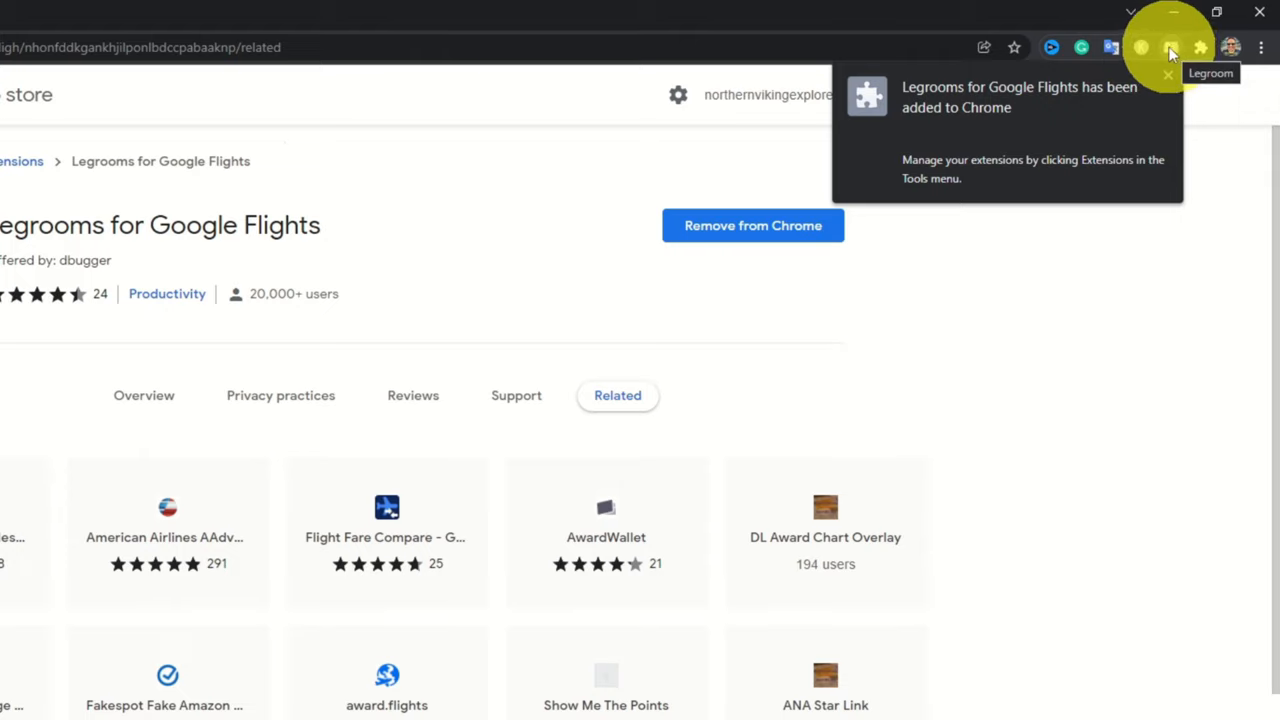
mouse_move(1250, 60)
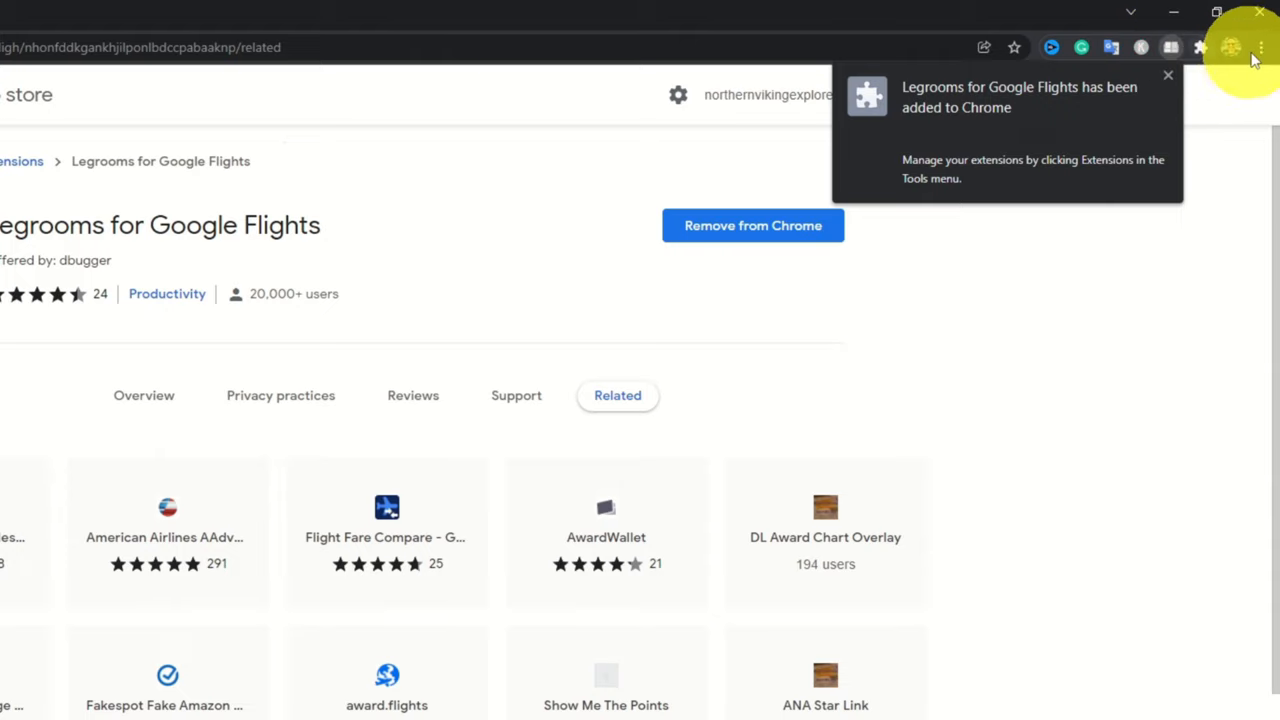
- Show Chrome's installed extensions list, now including Legrooms for Google Flights
click(1260, 48)
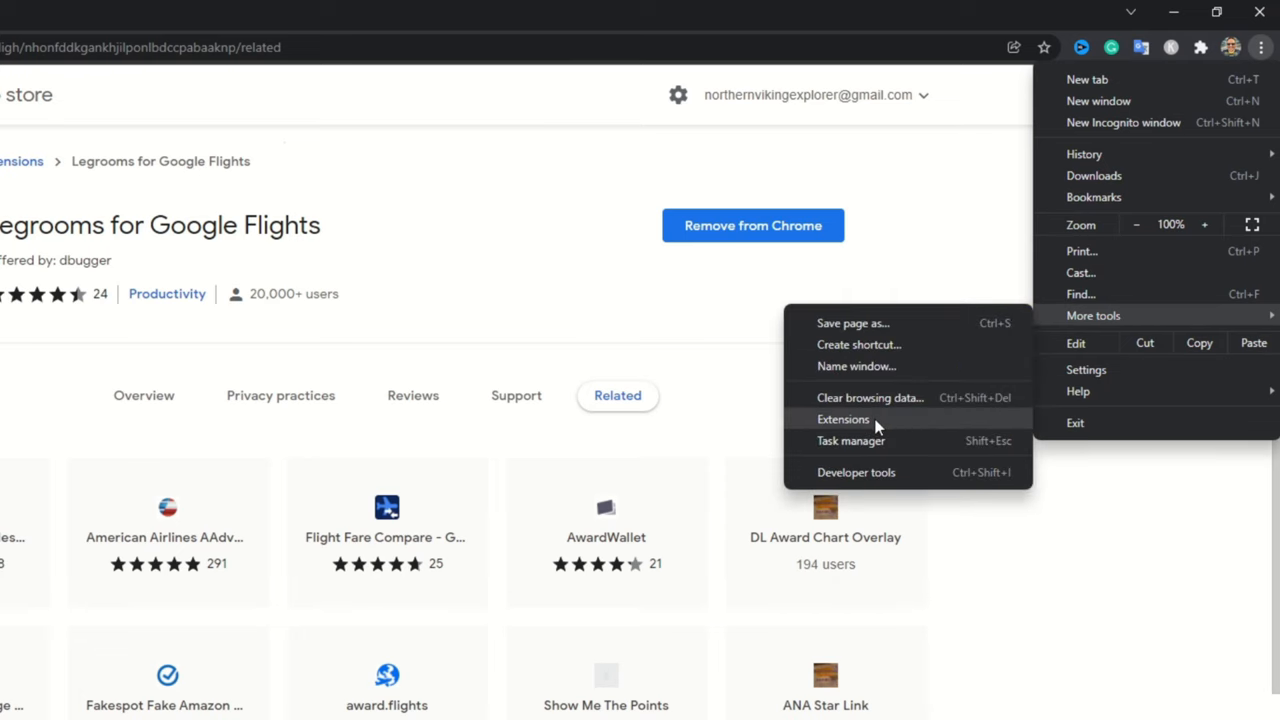
click(844, 420)
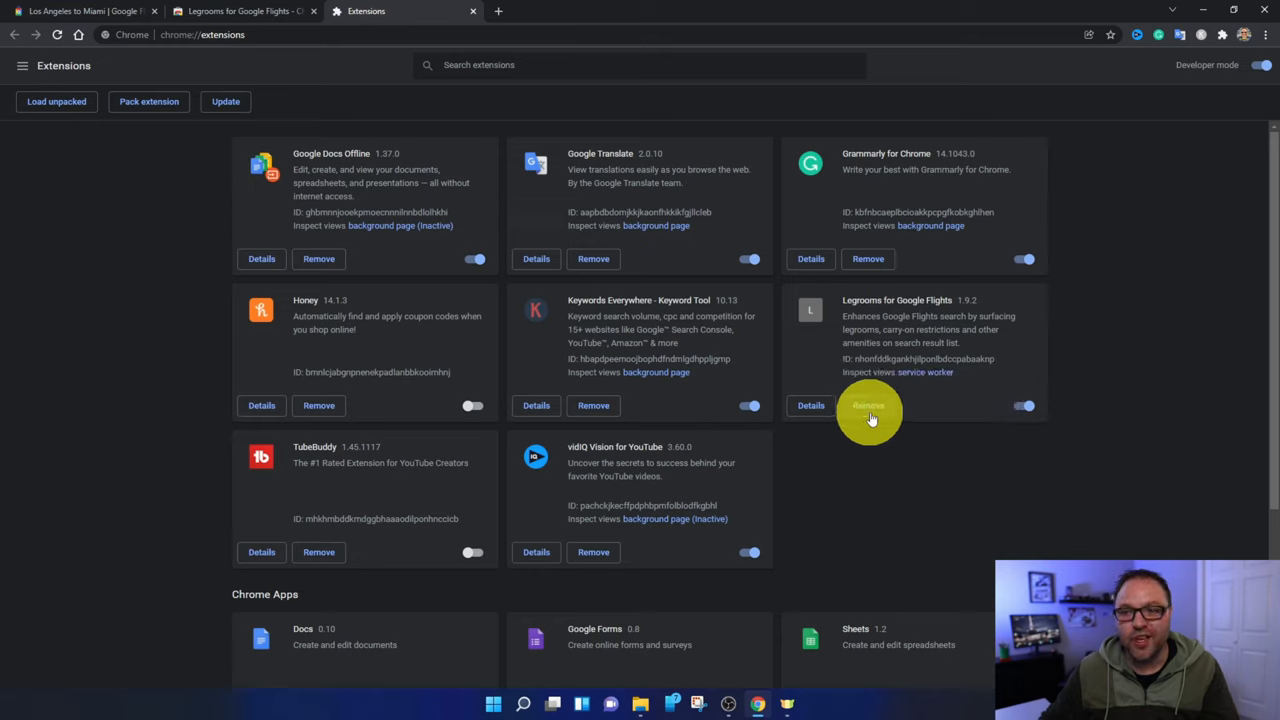
mouse_move(896, 404)
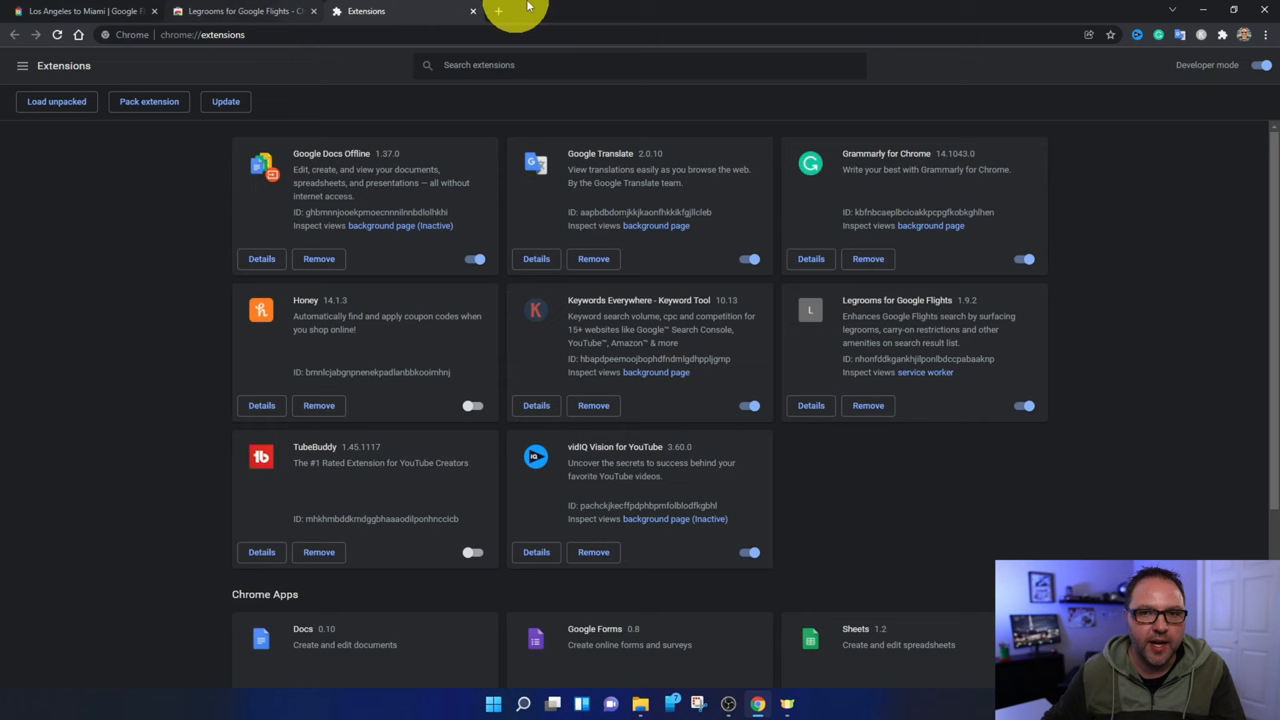
mouse_move(500, 14)
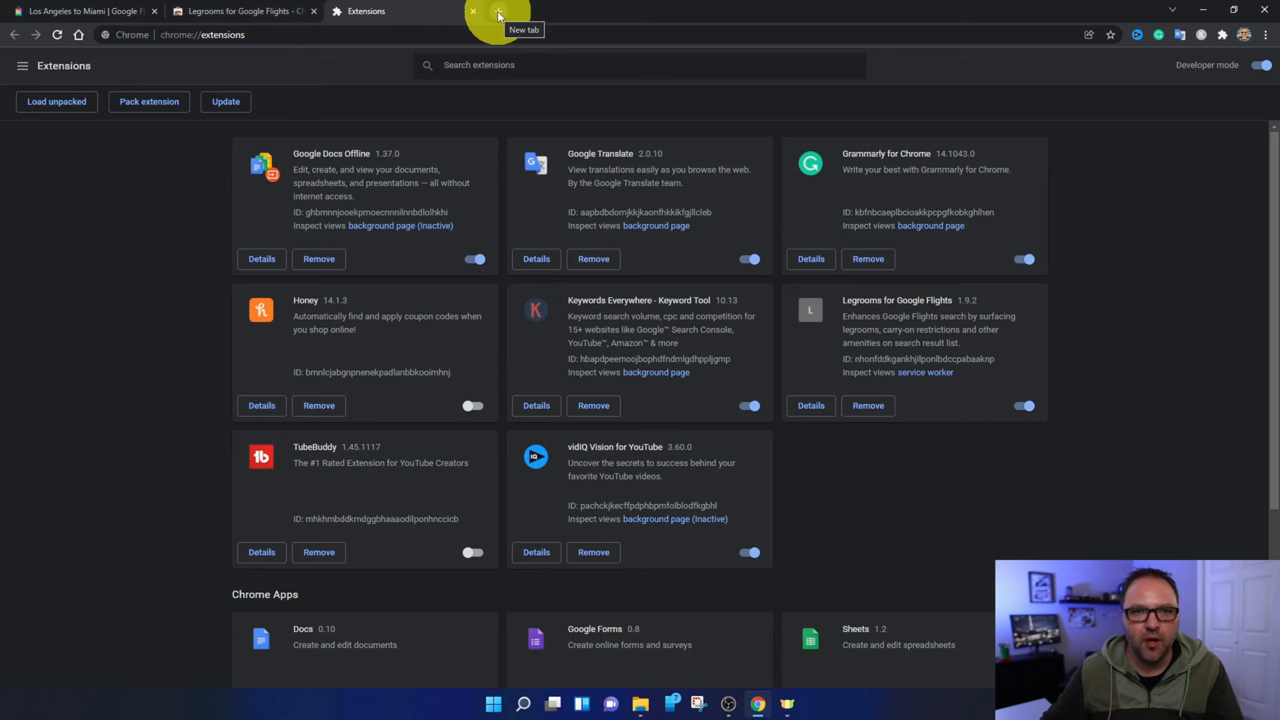
- In a new Google Flights tab, search LA to Miami for Feb 9–16, now with legroom shown
click(500, 12)
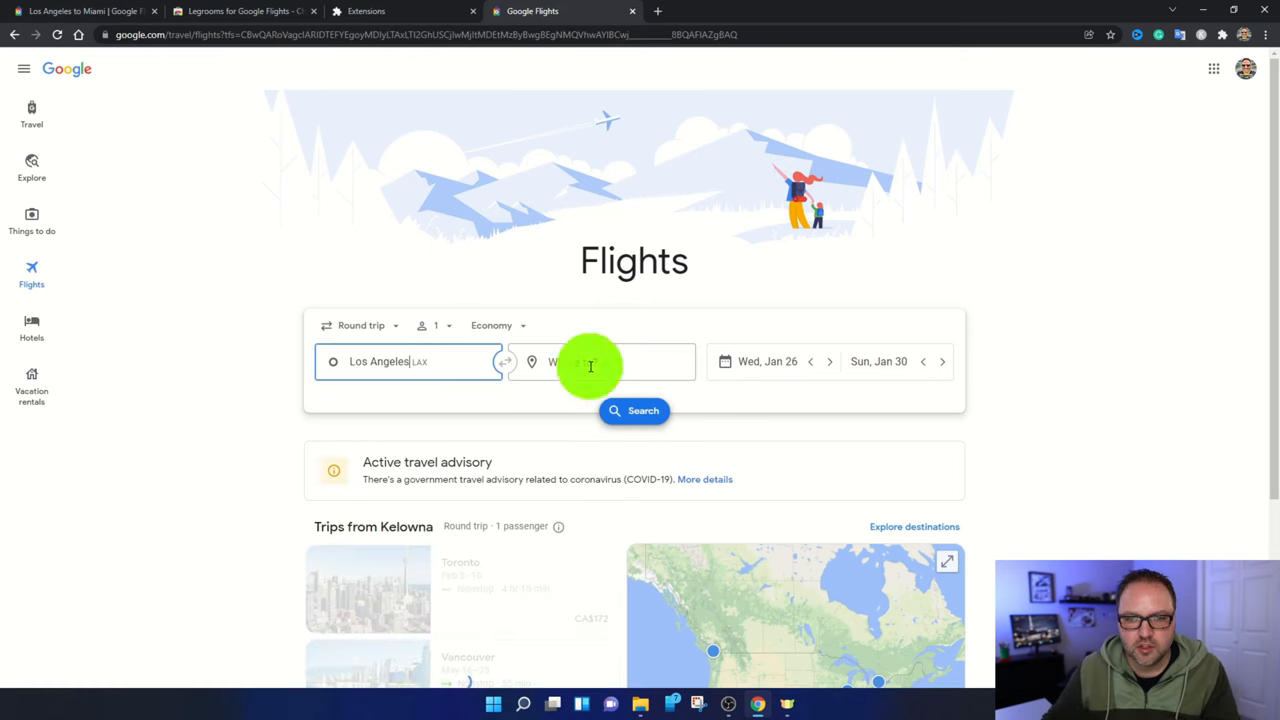
text(miami)
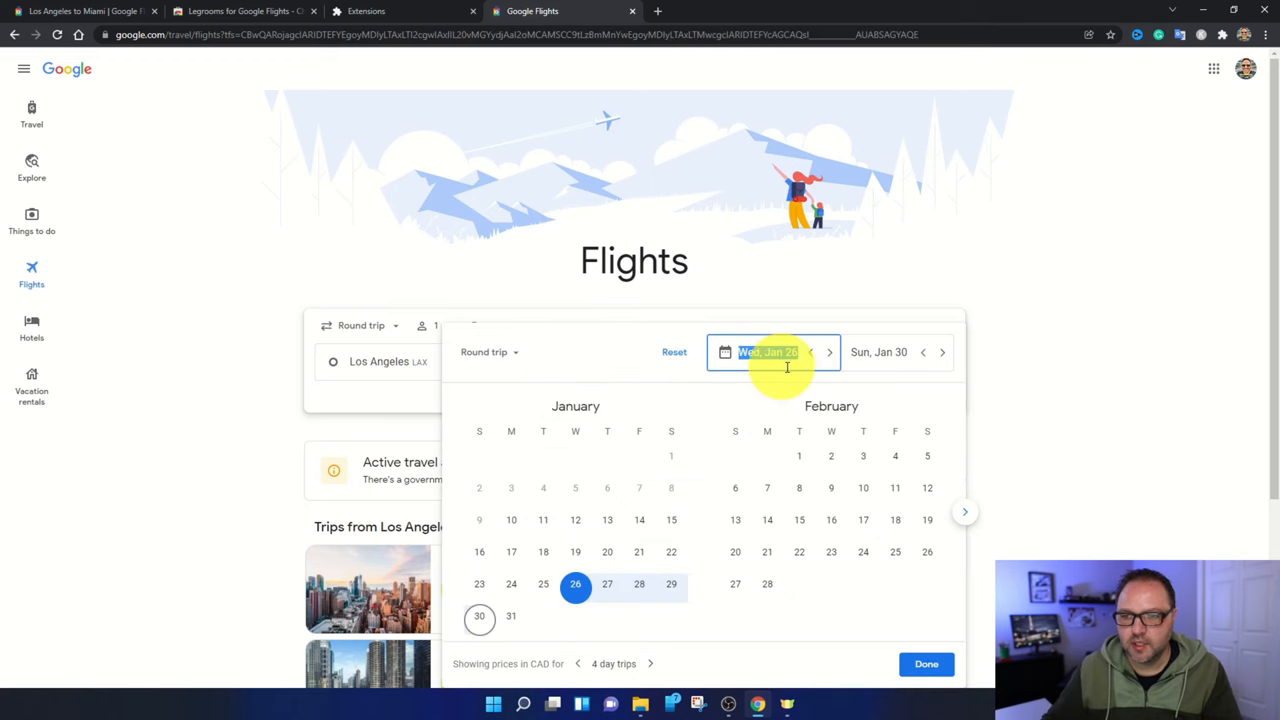
click(832, 488)
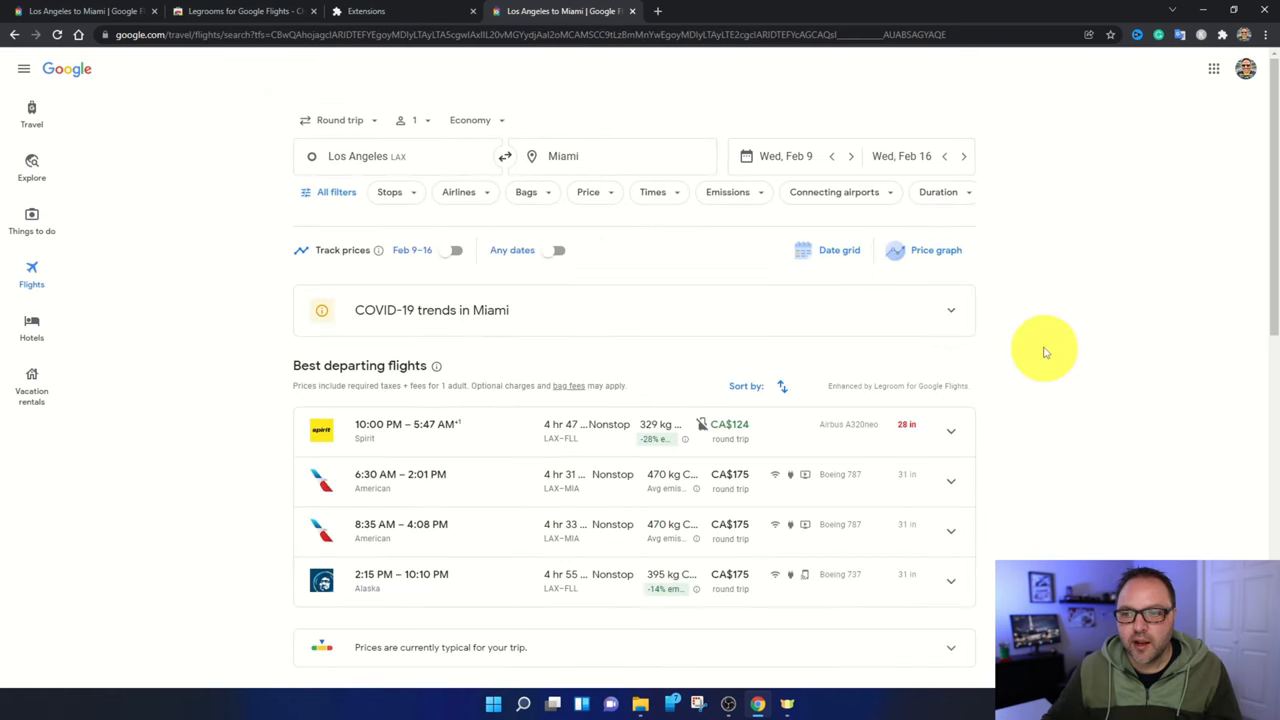
scroll(down, 3)
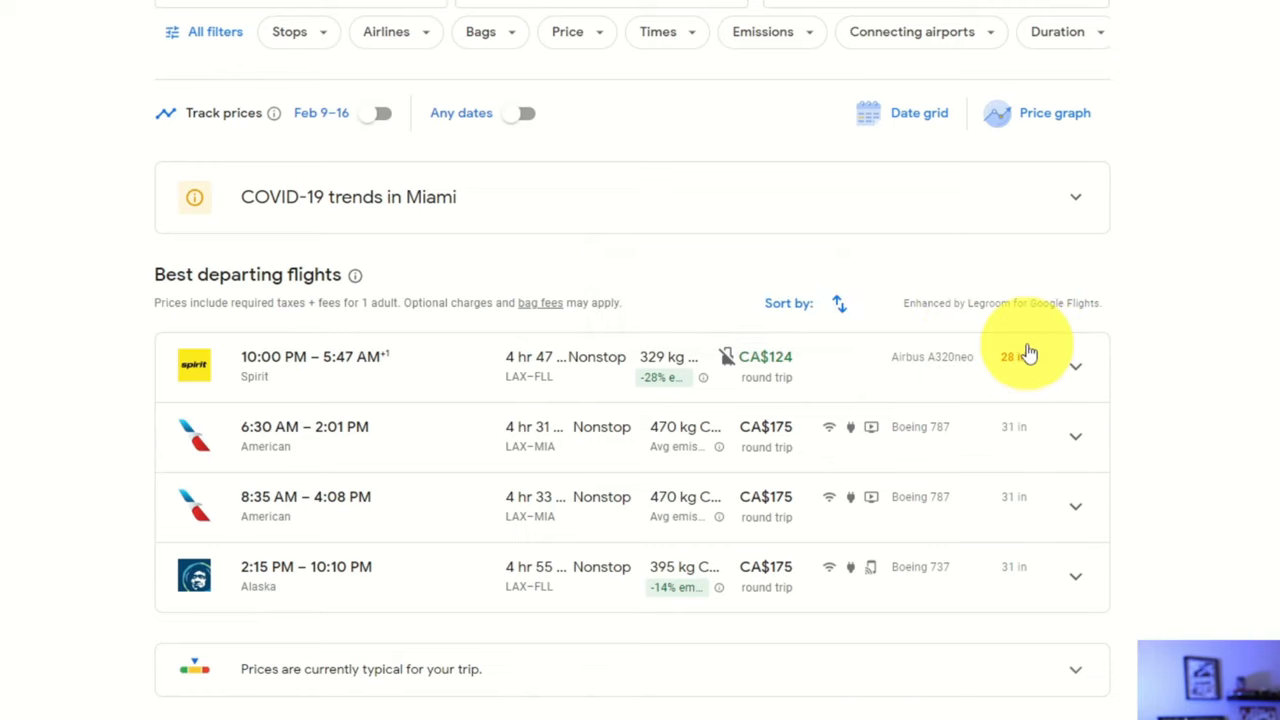
scroll(down, 3)
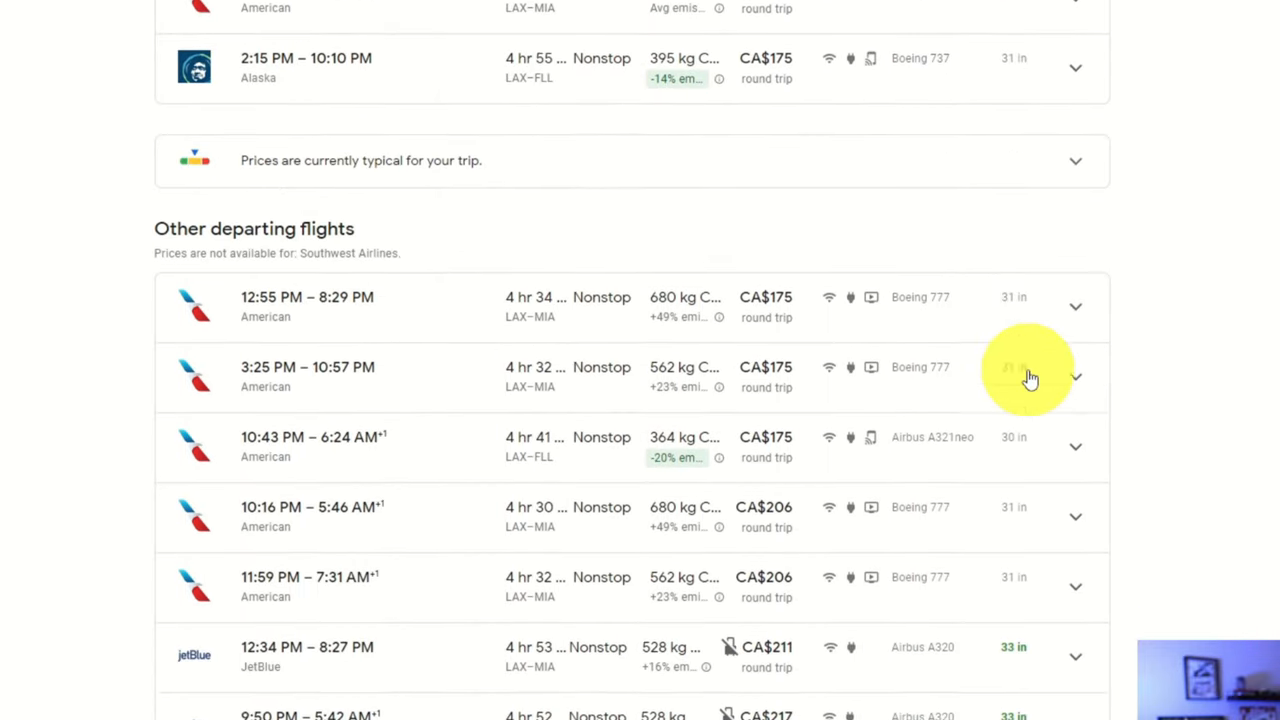
scroll(down, 3)
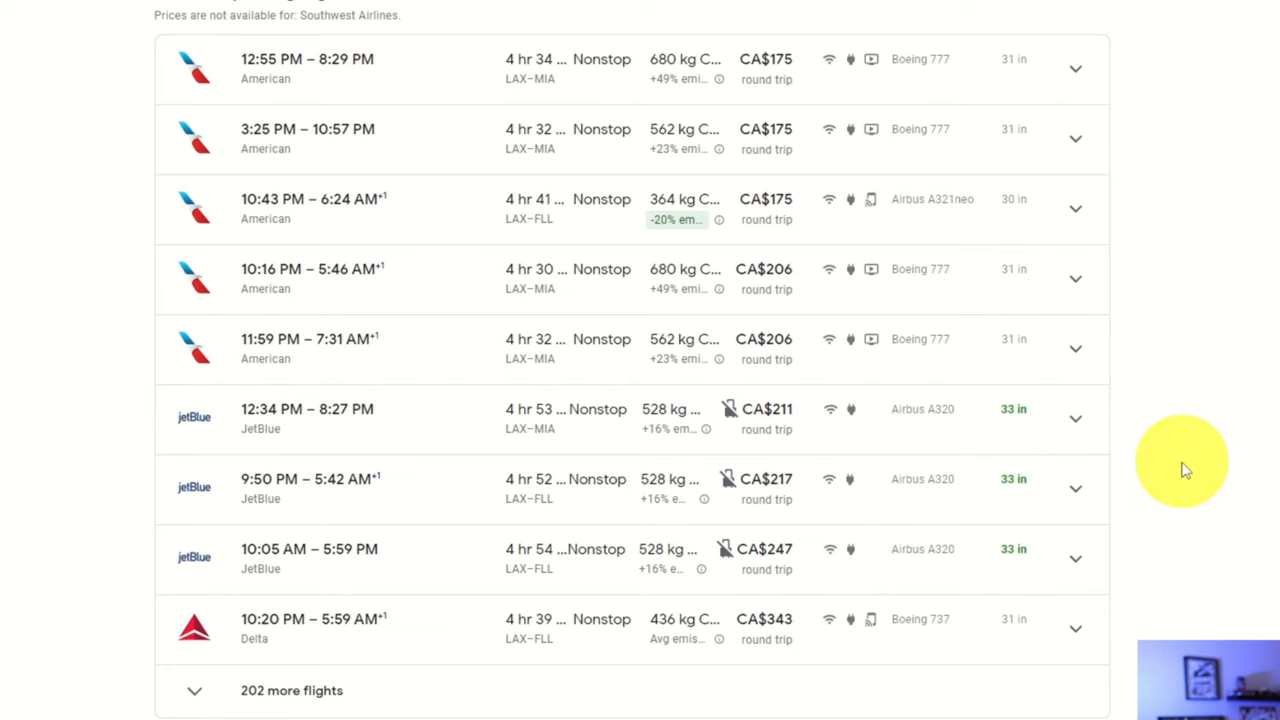
scroll(down, 3)
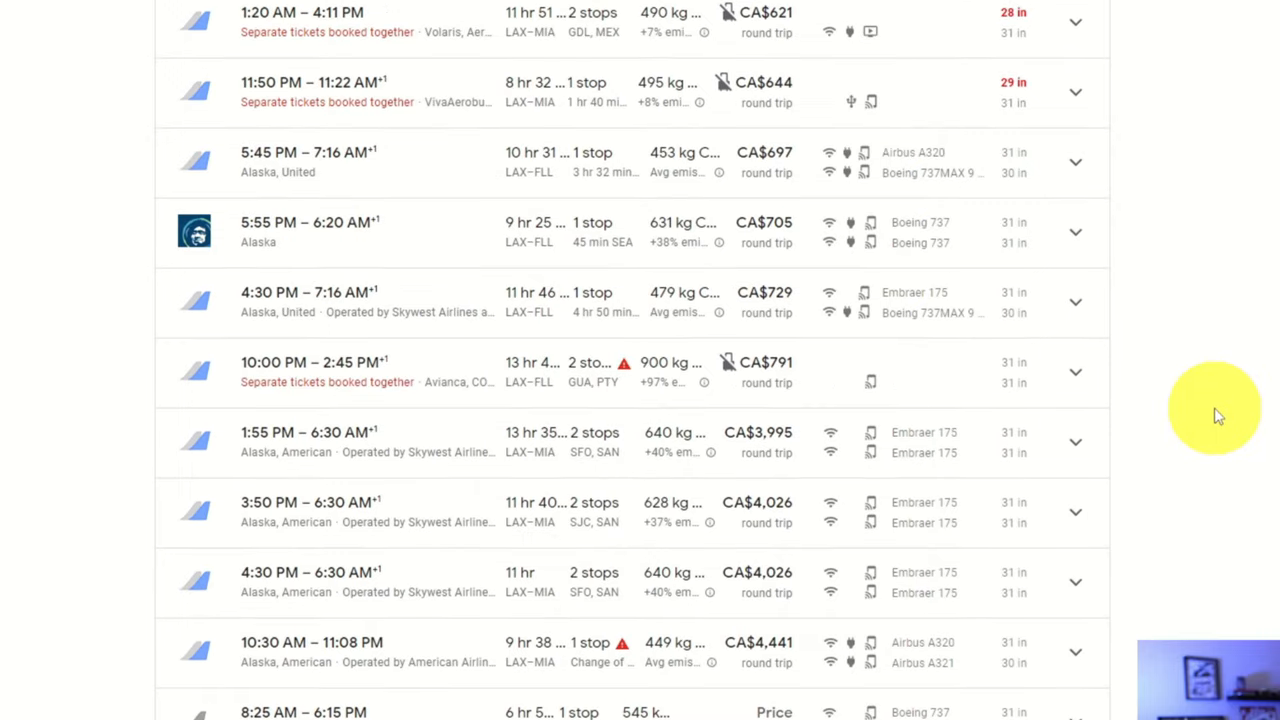
scroll(down, 3)
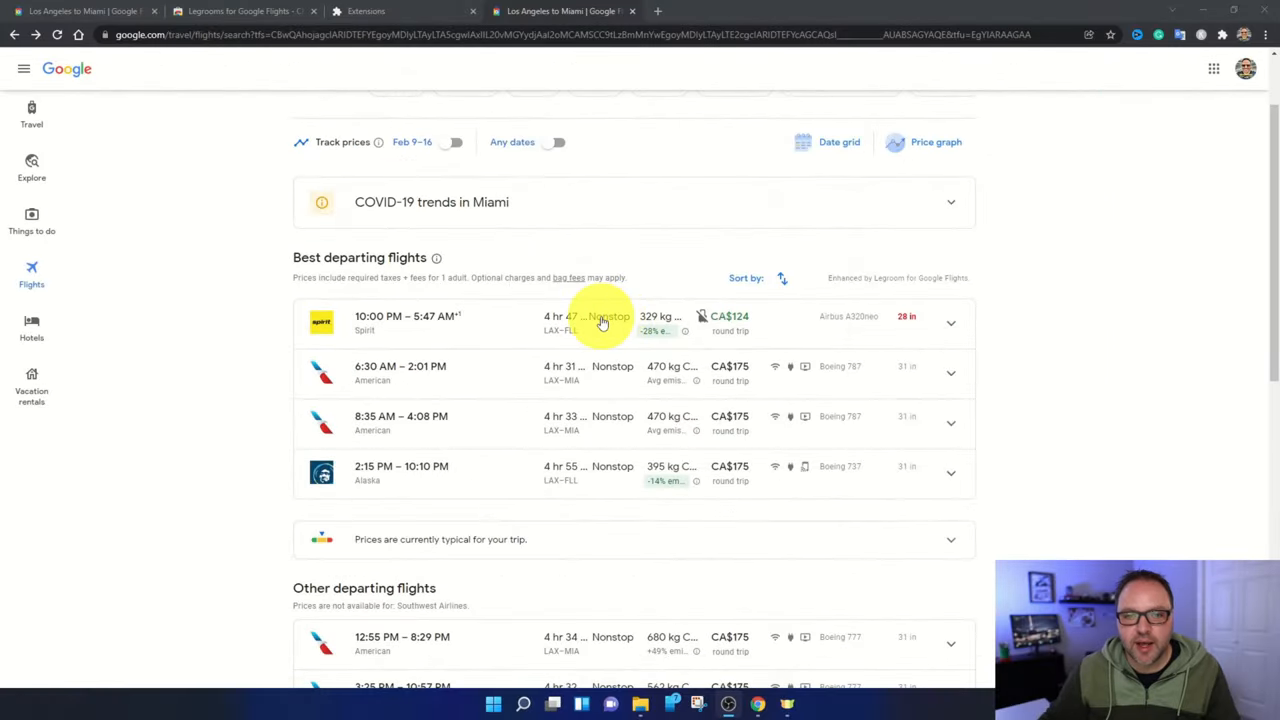
- Scroll the departing results to the JetBlue 12:34 PM flight and its return options
scroll(down, 3)
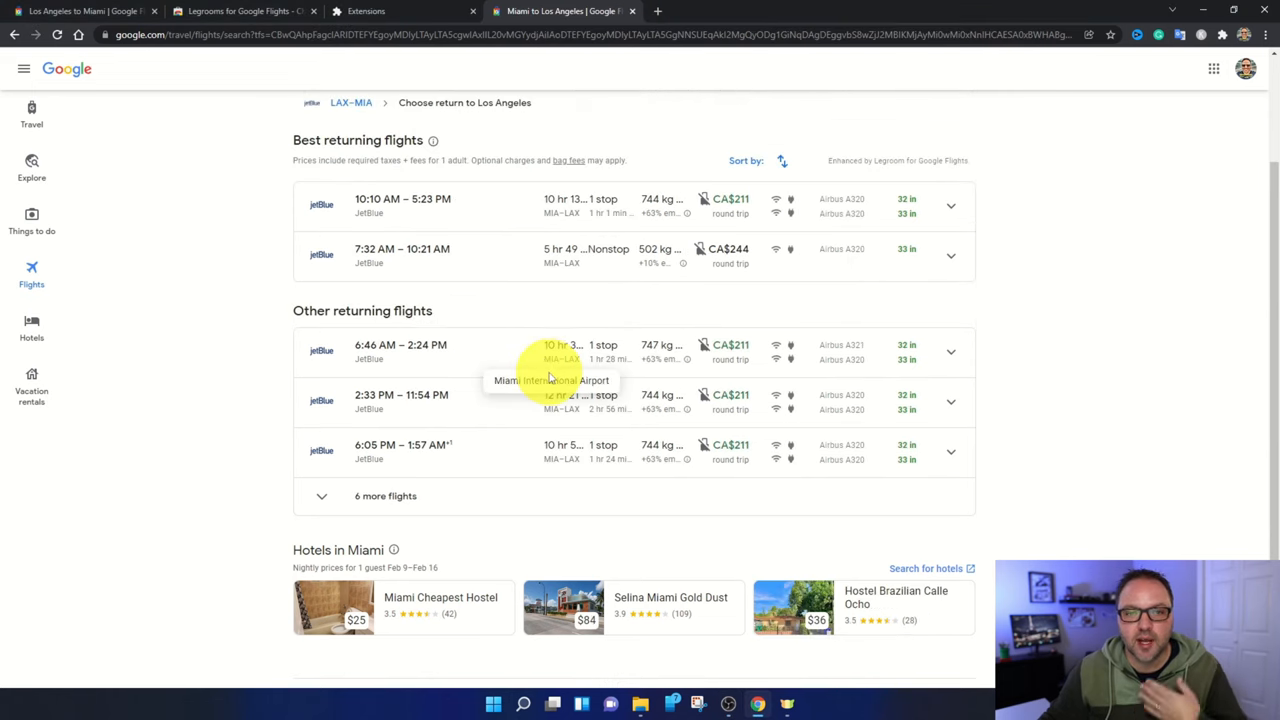
mouse_move(556, 348)
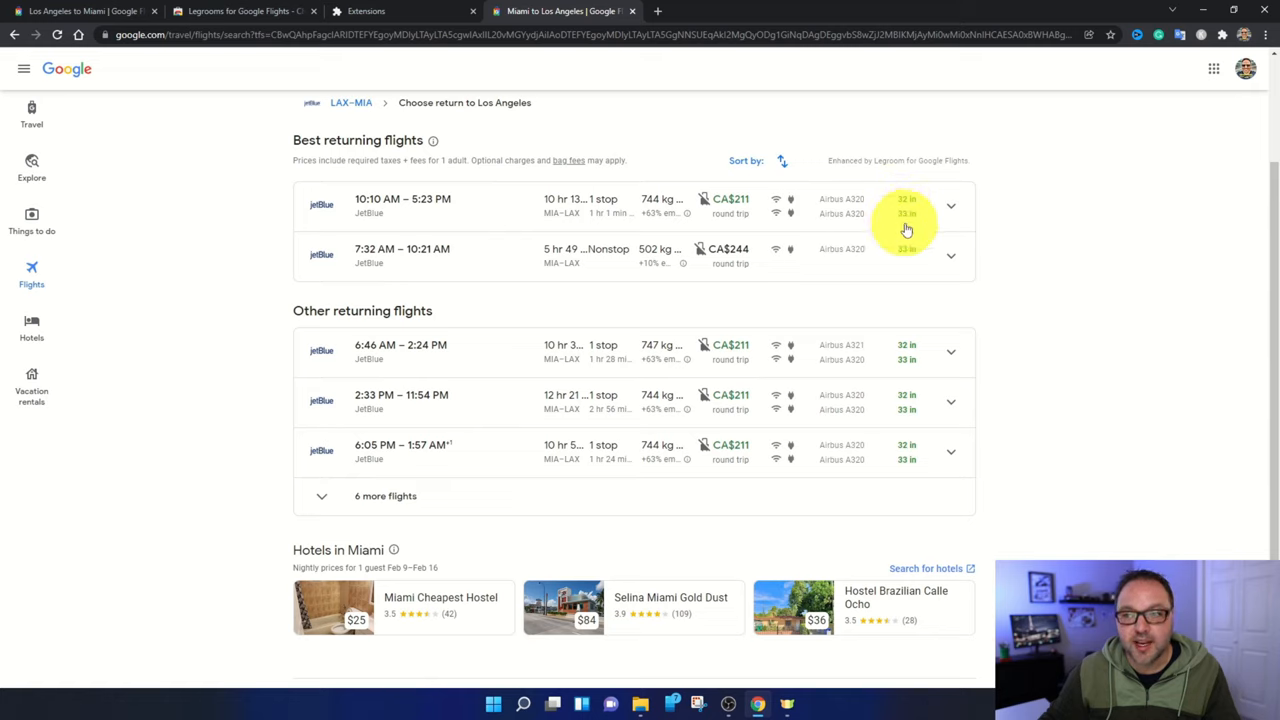
mouse_move(910, 216)
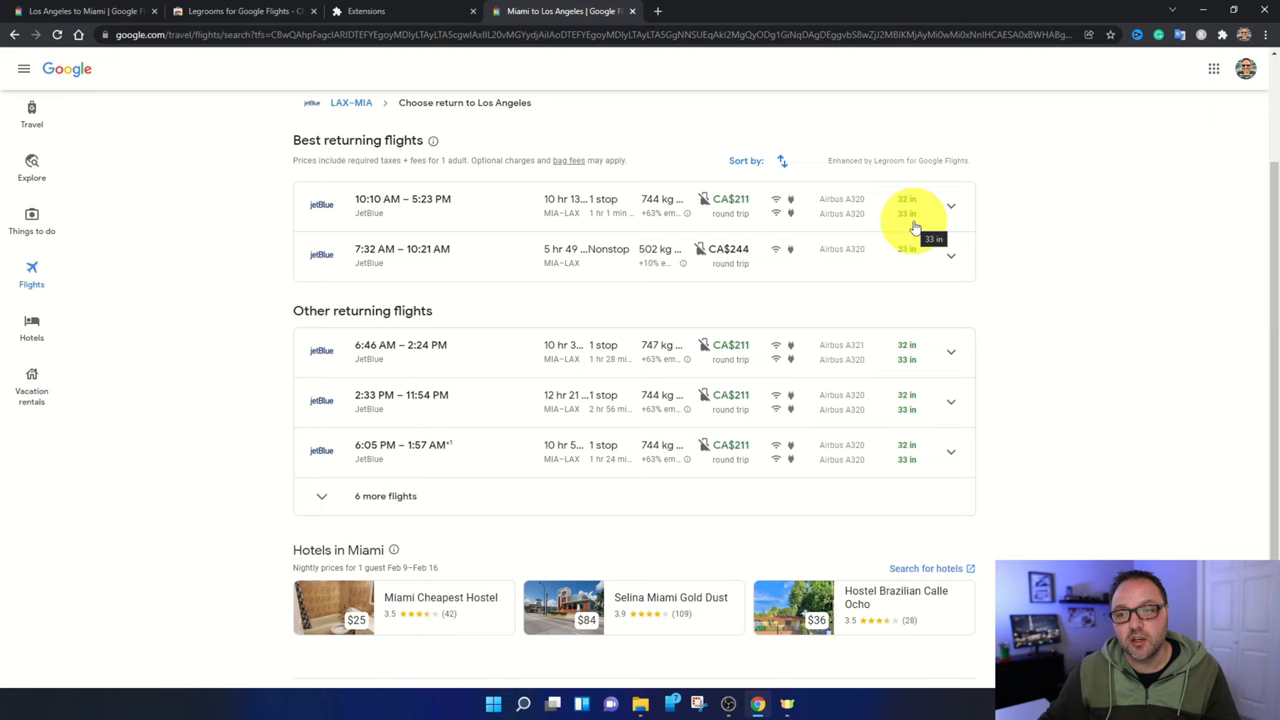
mouse_move(570, 262)
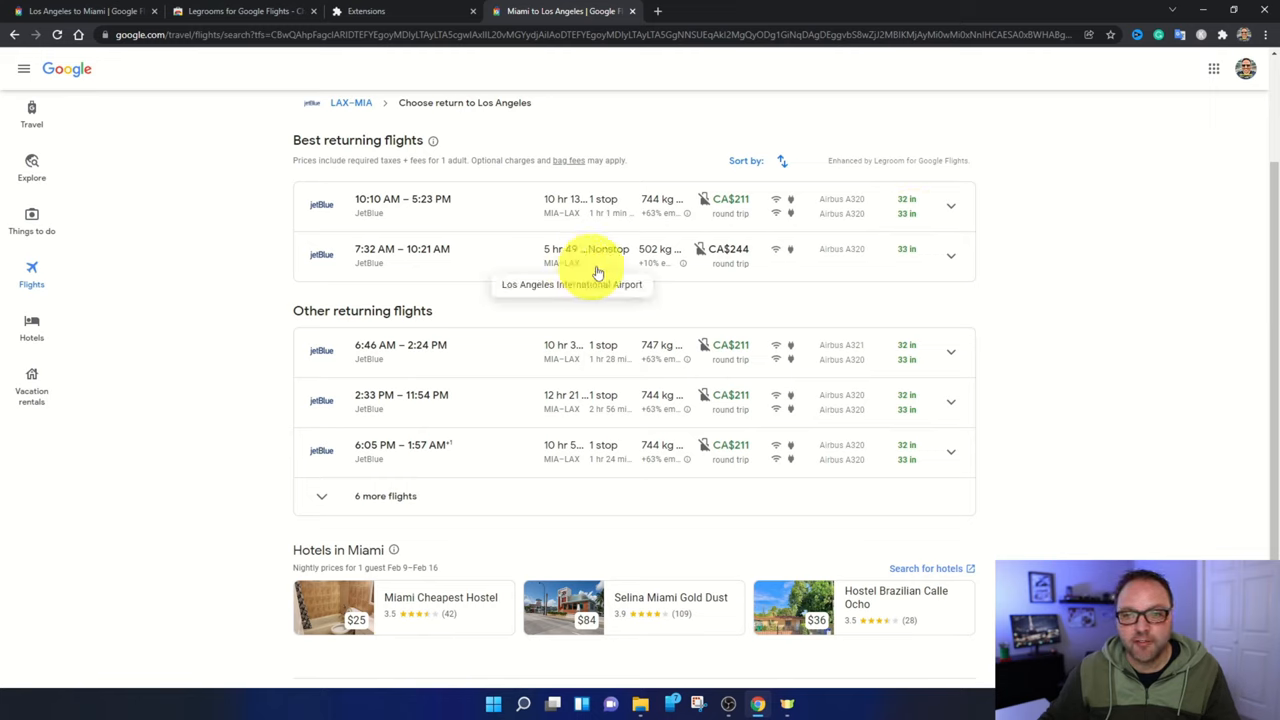
mouse_move(918, 262)
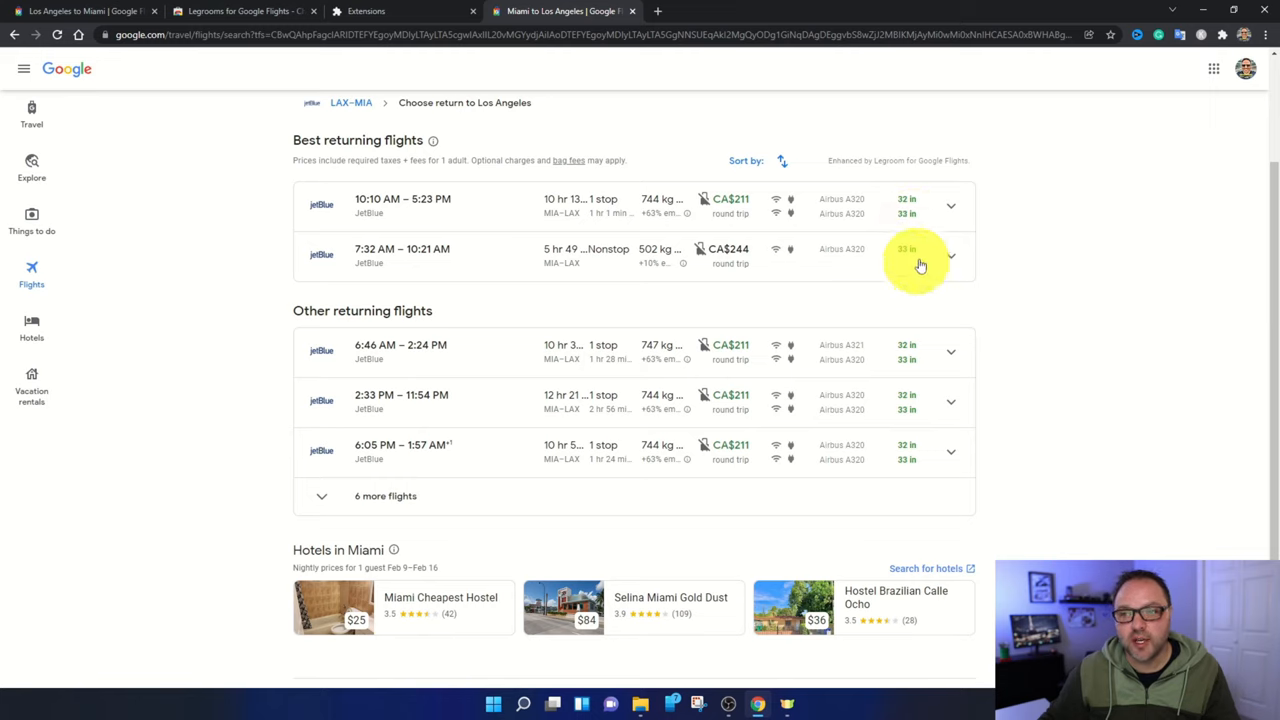
mouse_move(602, 276)
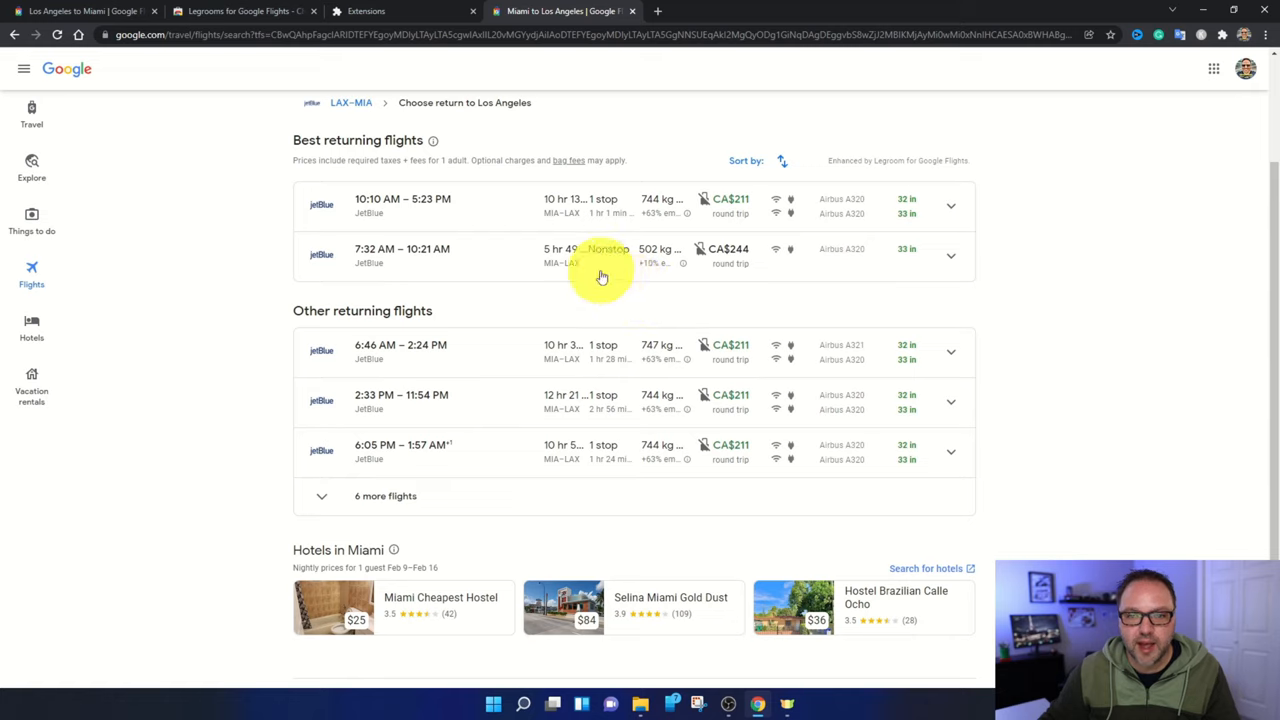
mouse_move(612, 272)
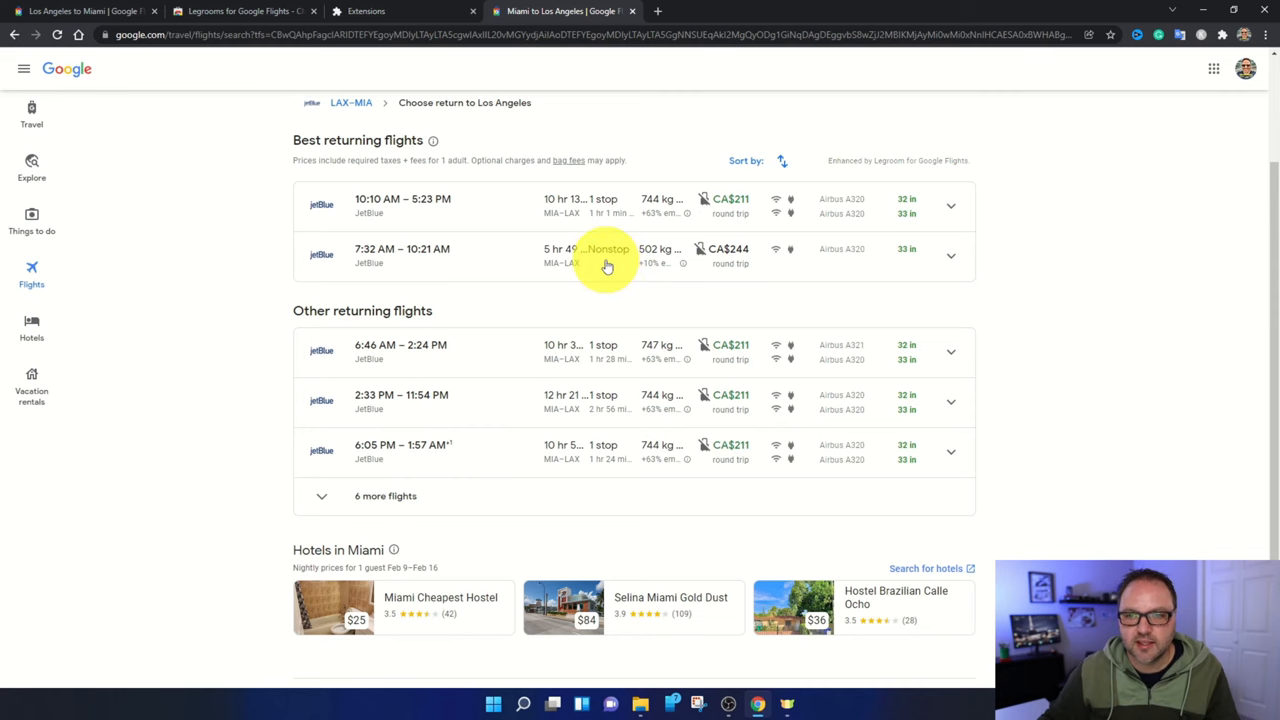
- Choose the 7:32 AM nonstop return and book the CA$244 round trip with JetBlue
click(608, 256)
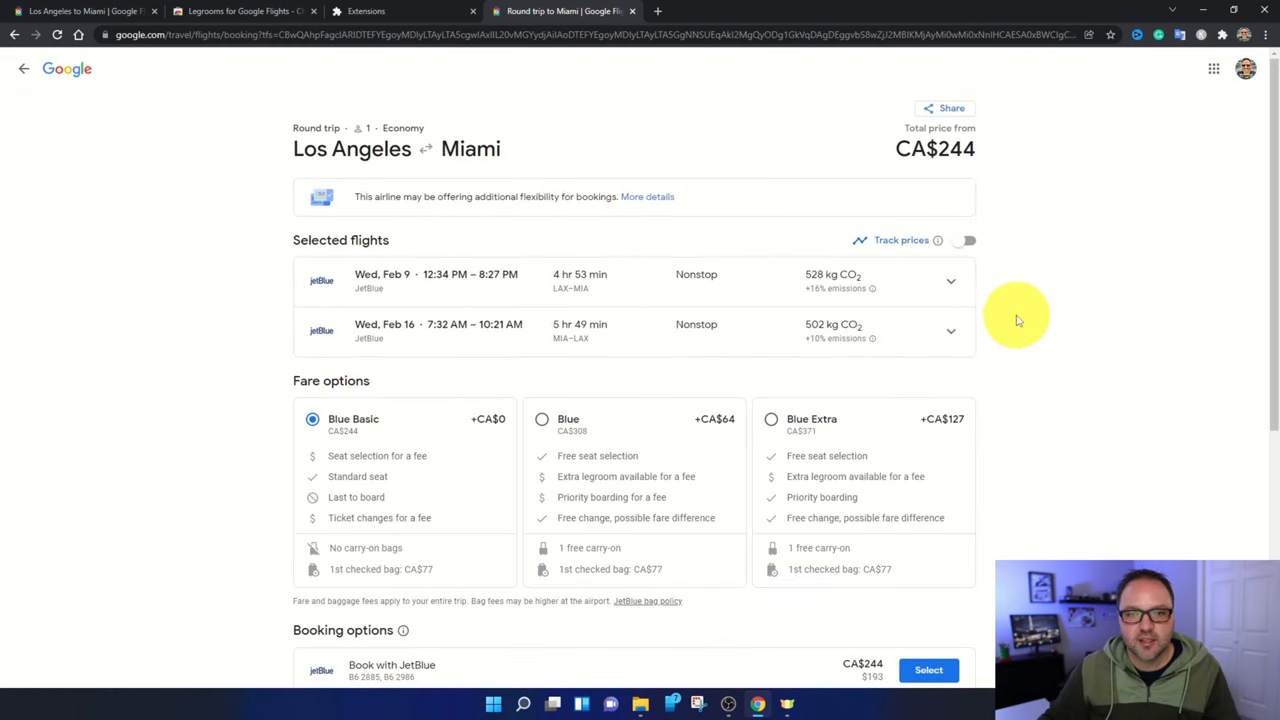
mouse_move(1044, 300)
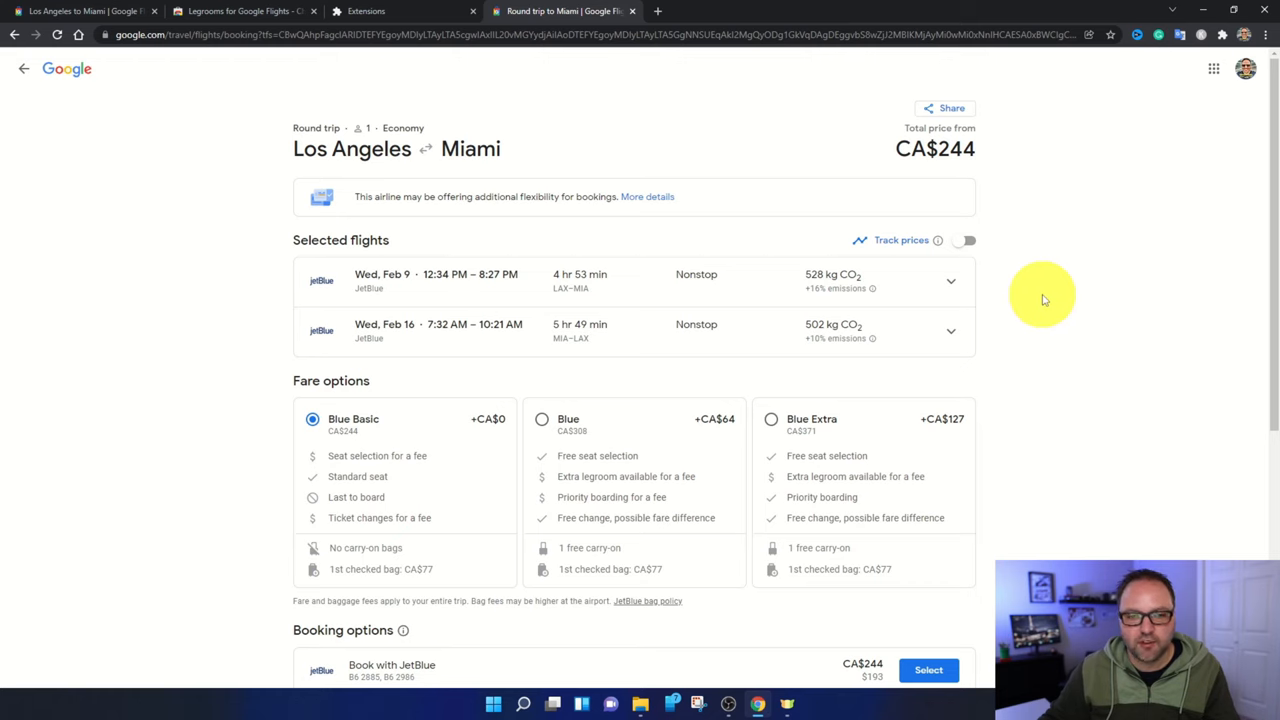
scroll(down, 3)
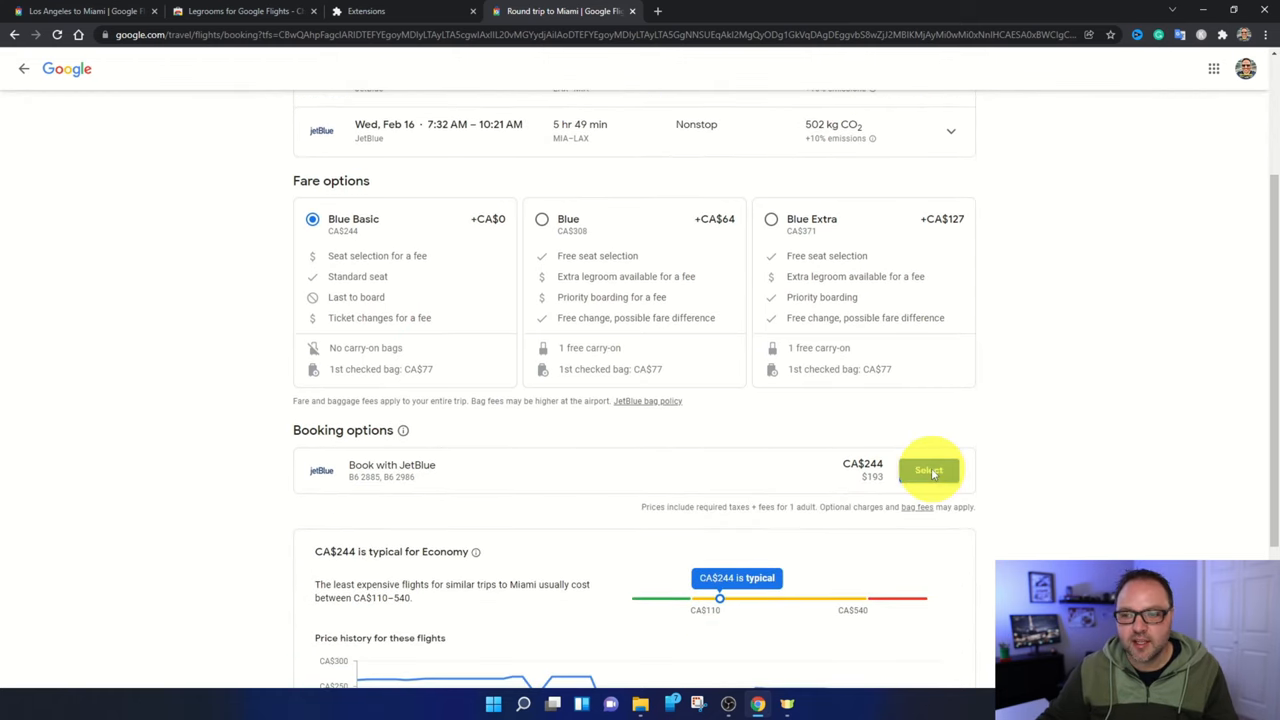
click(928, 470)
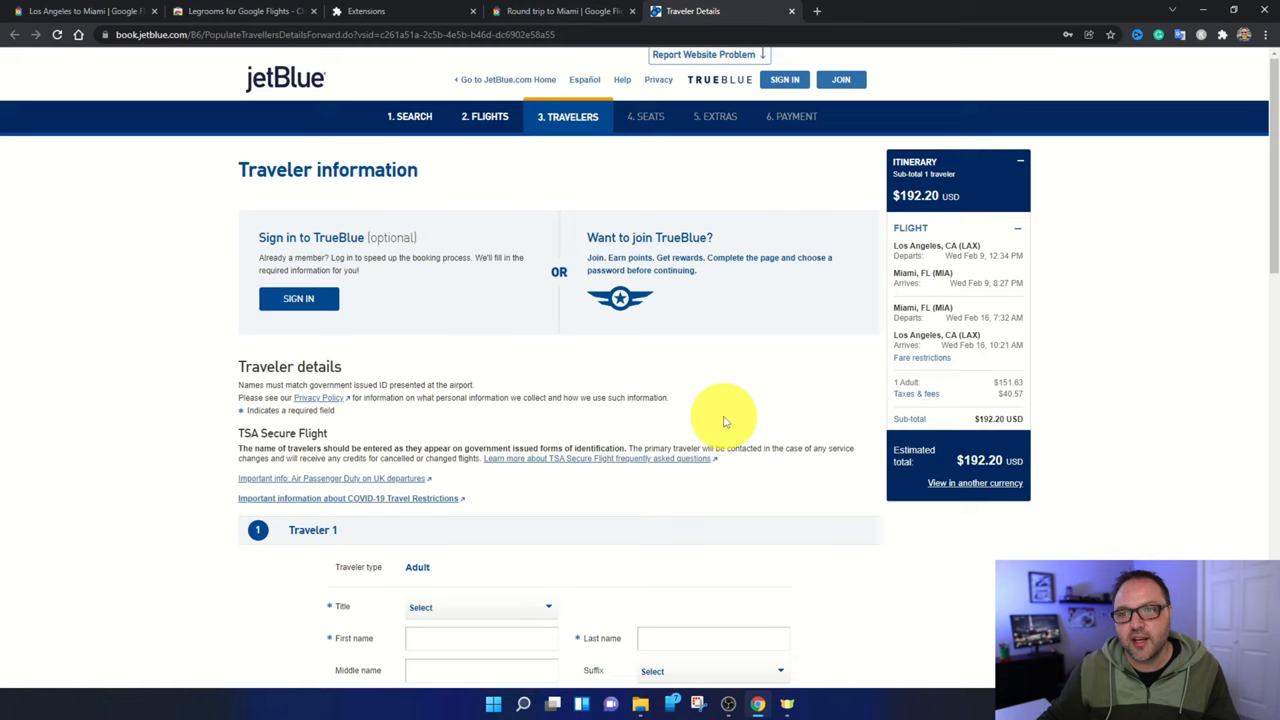
mouse_move(740, 400)
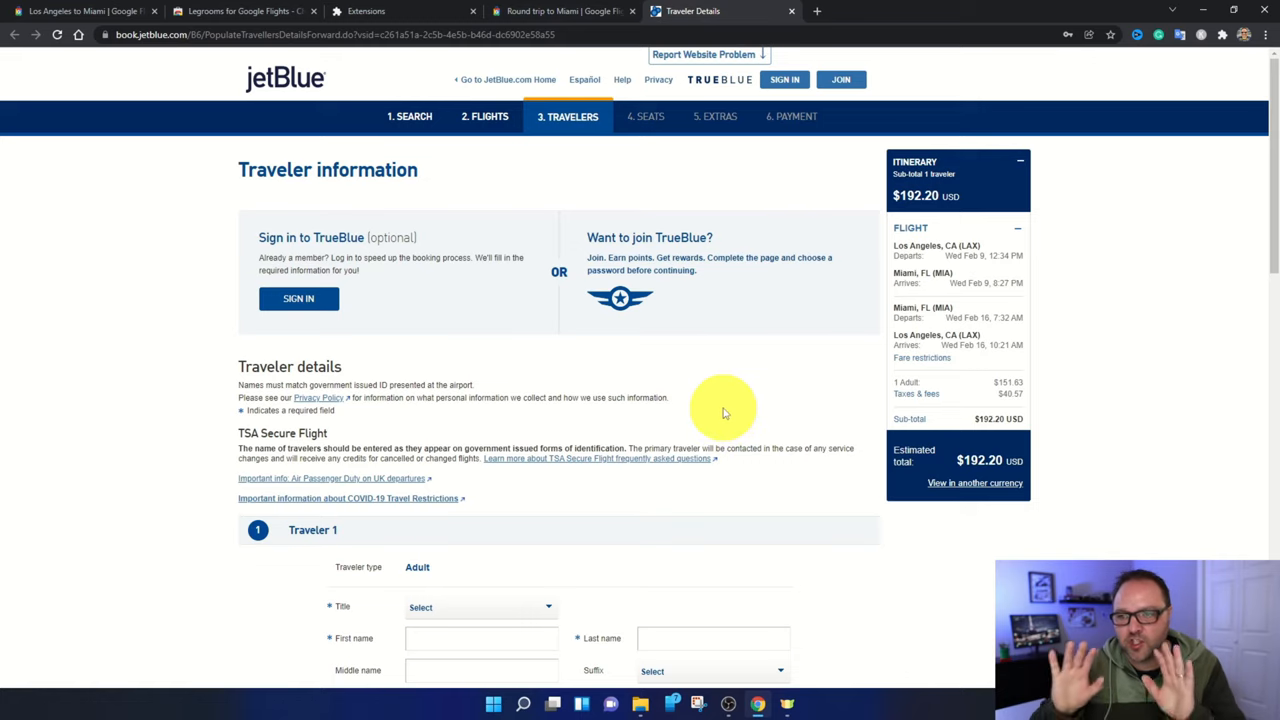
mouse_move(784, 396)
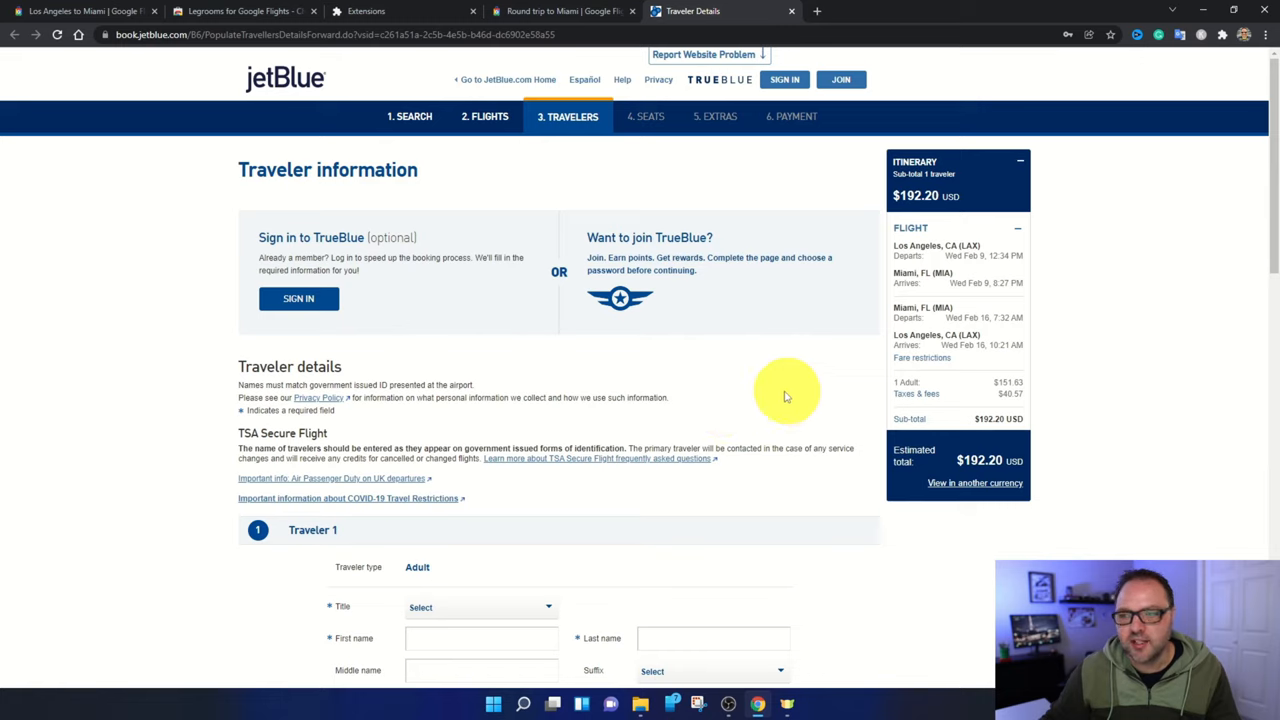
mouse_move(772, 424)
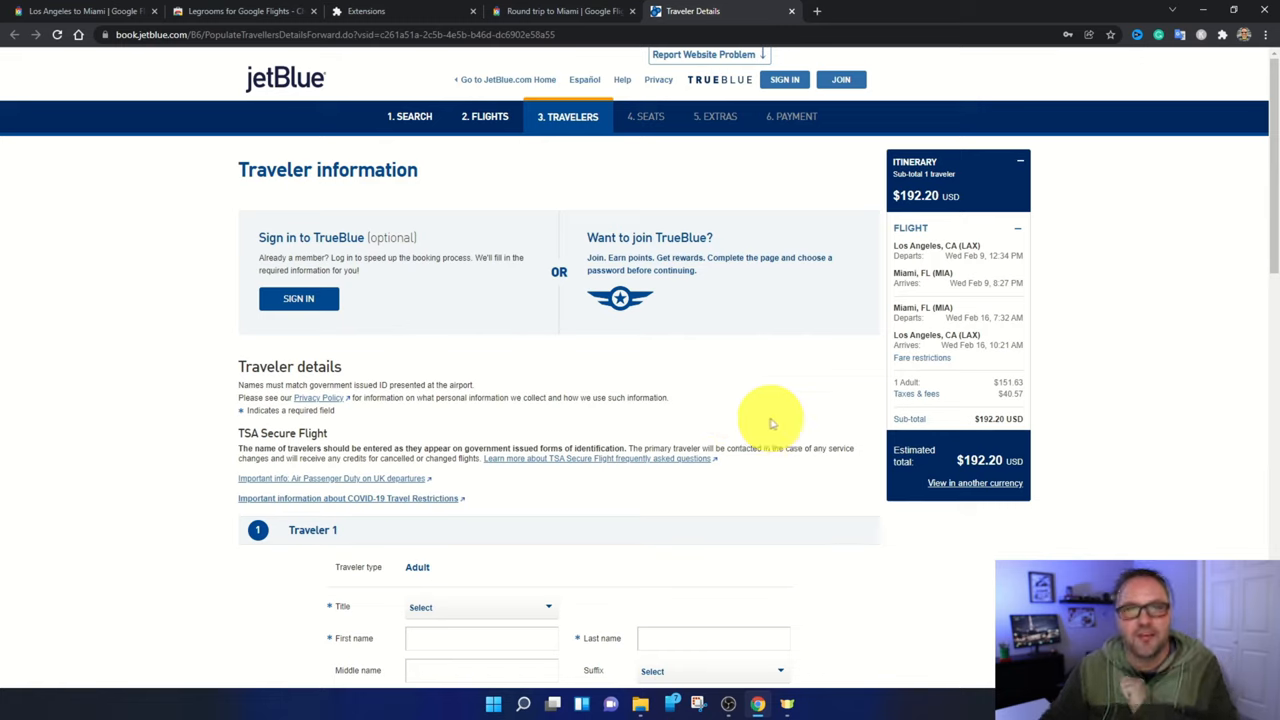